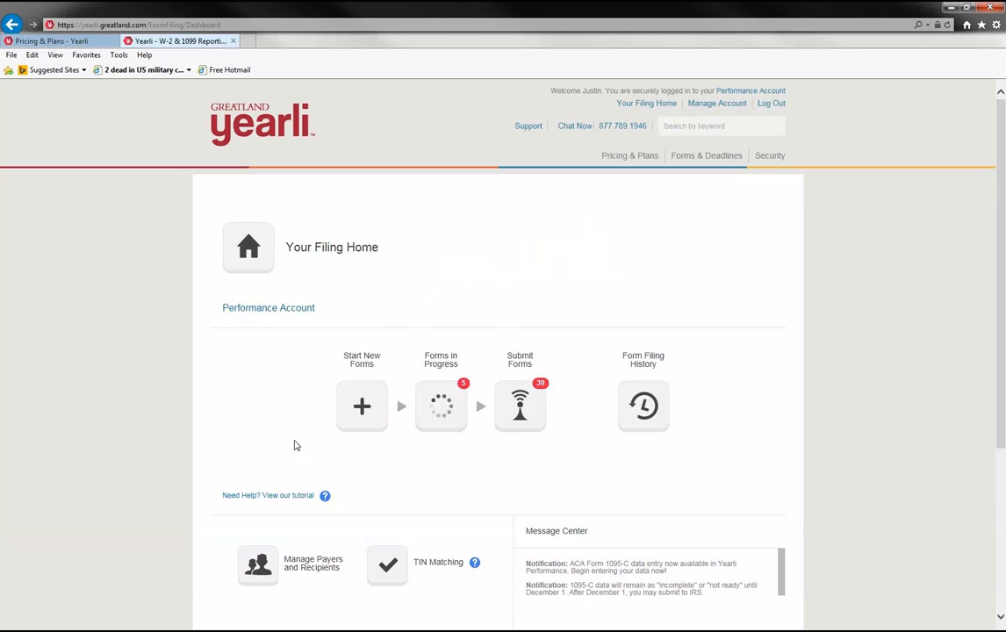
mouse_move(362, 405)
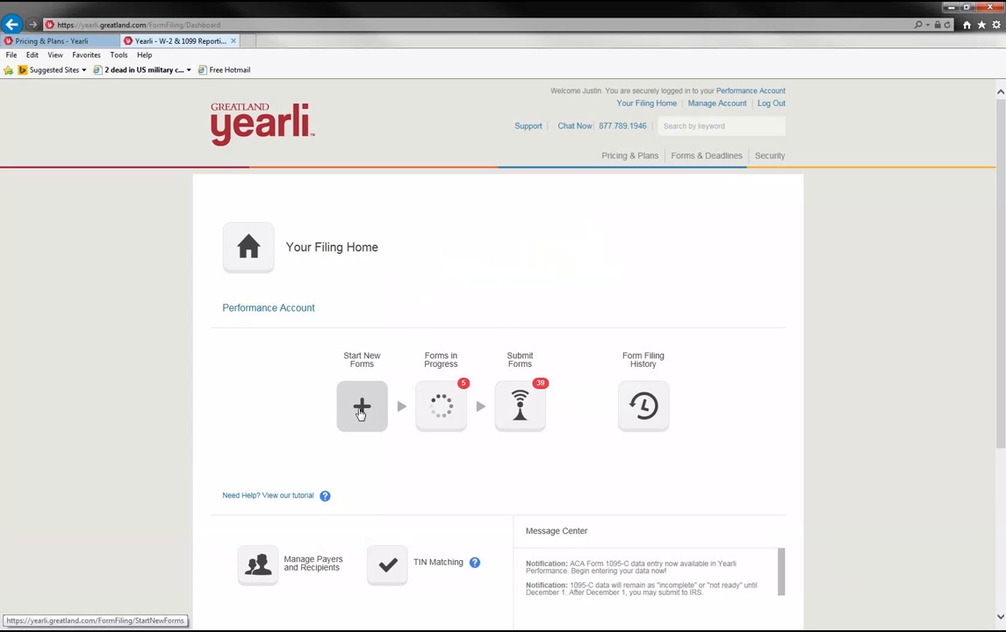
Go from Your Filing Home to the Start New Forms page
click(361, 405)
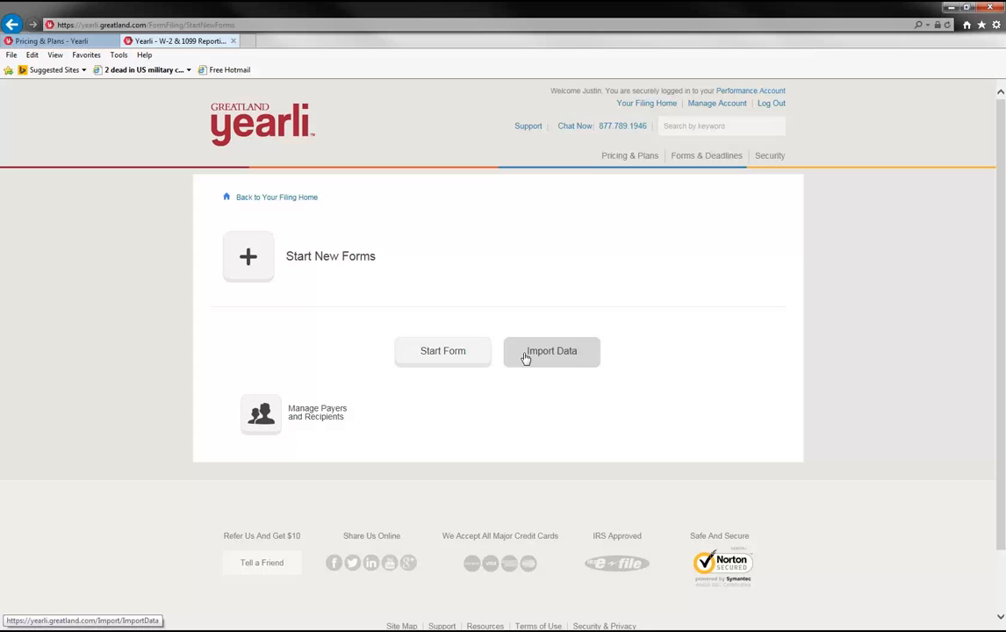
mouse_move(417, 368)
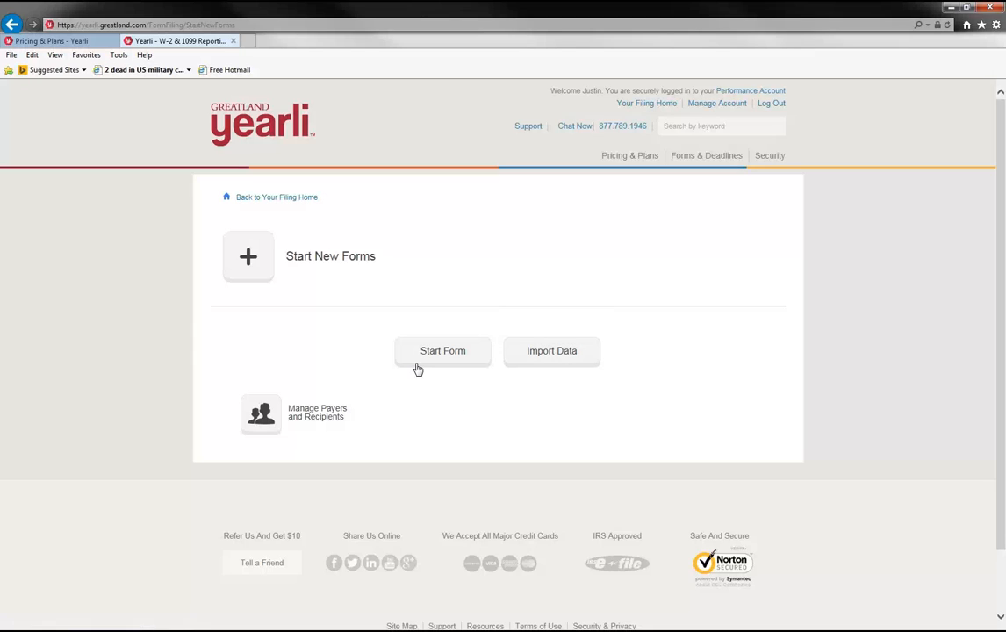
mouse_move(442, 351)
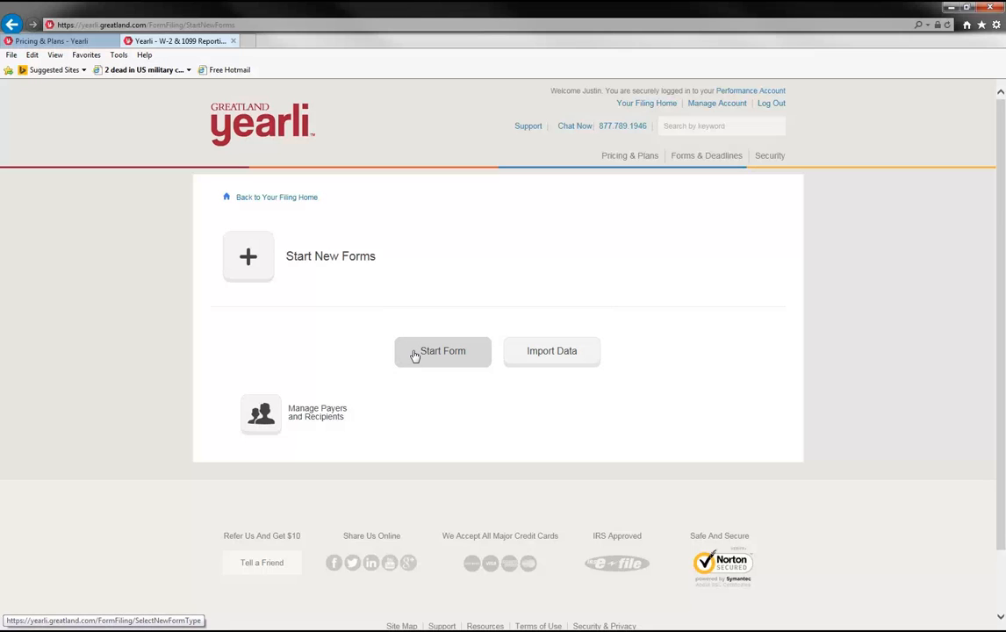
Start a new form by hand and choose the 2014 1099-MISC form type
click(442, 351)
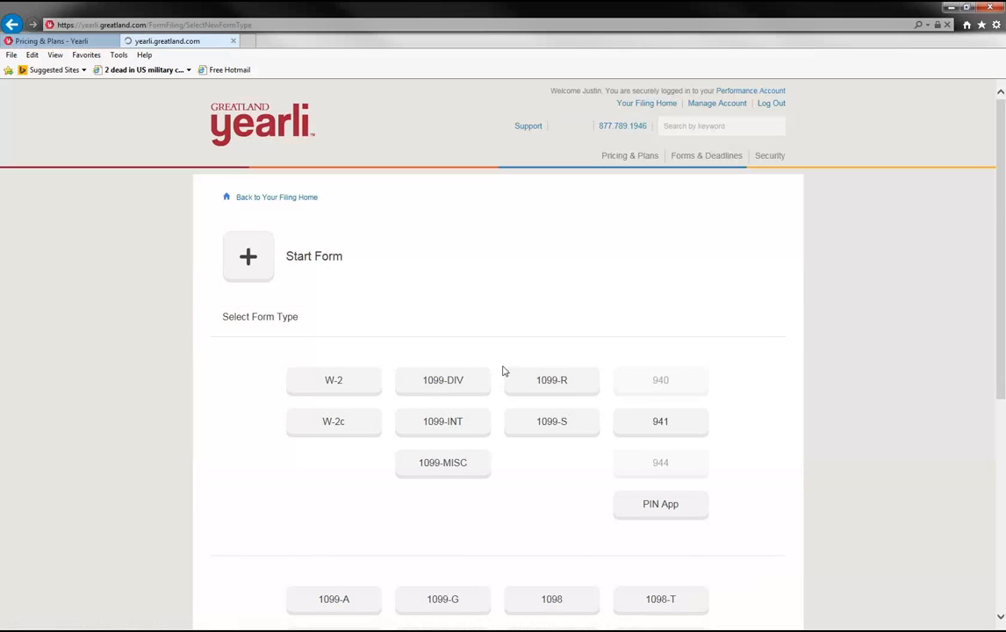
scroll(down, 3)
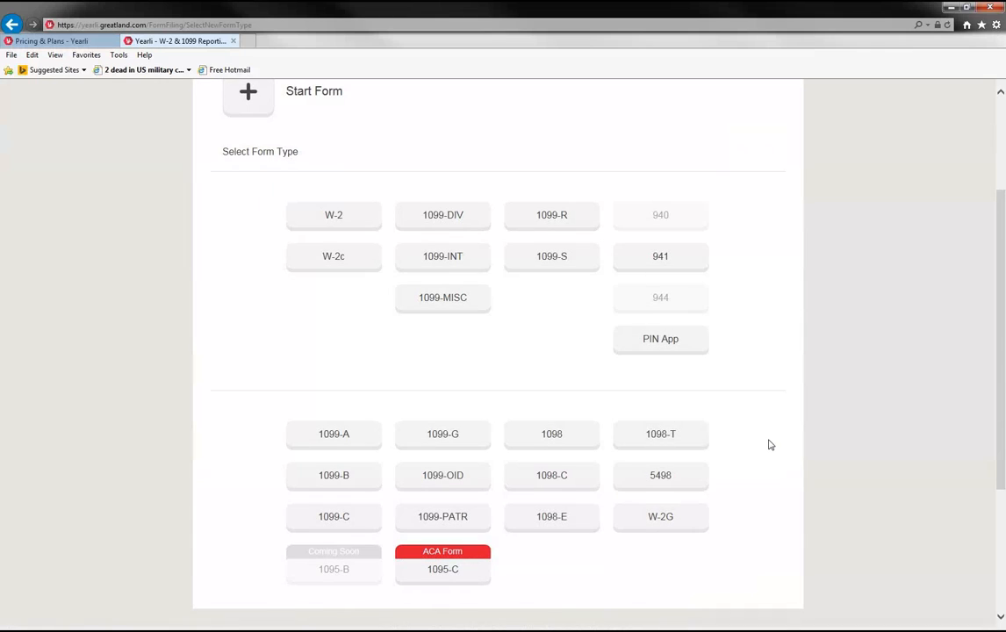
mouse_move(443, 309)
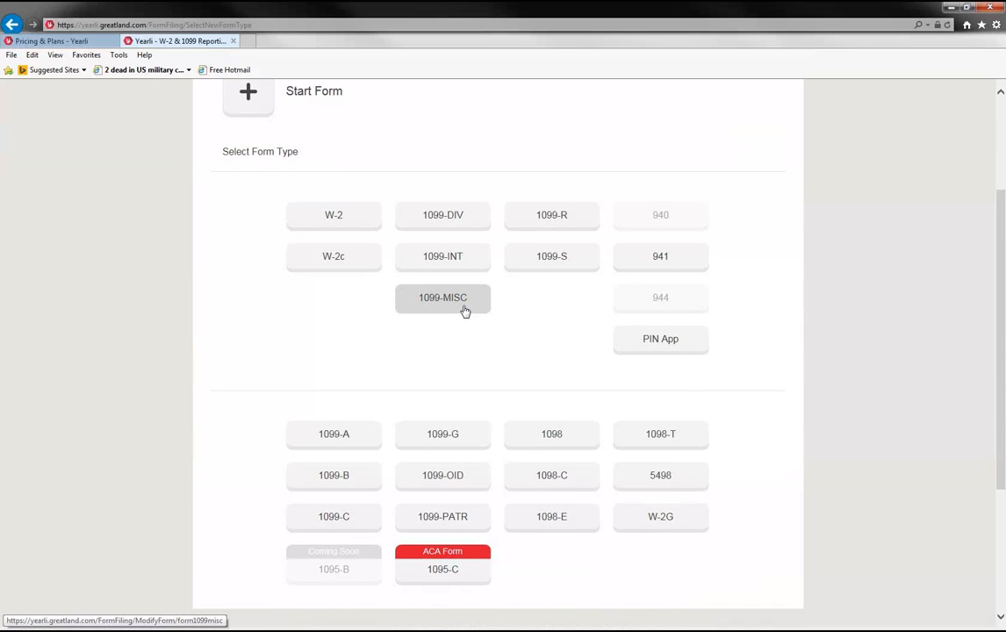
click(442, 296)
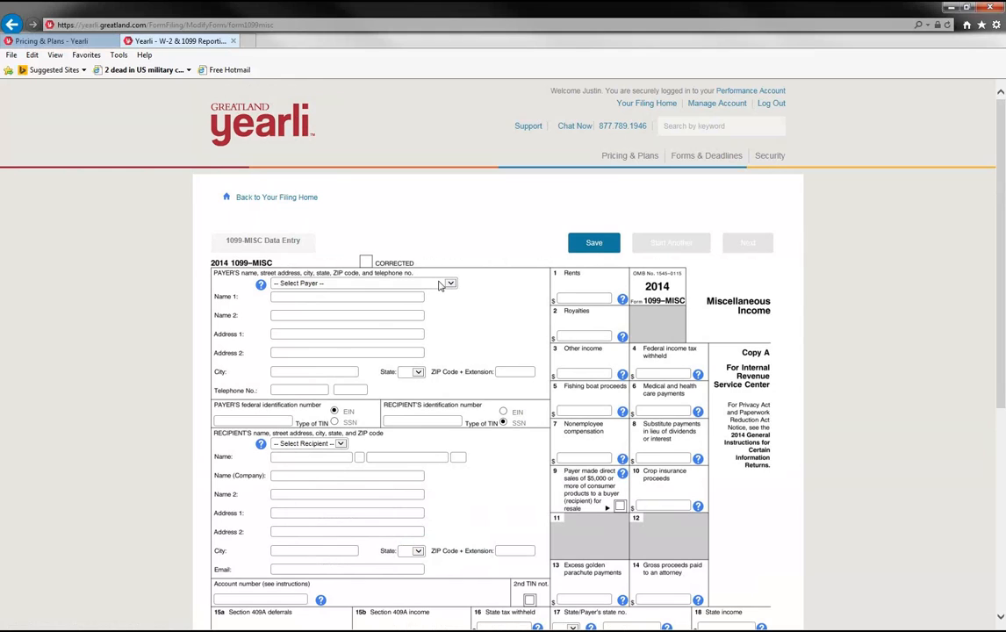
mouse_move(453, 291)
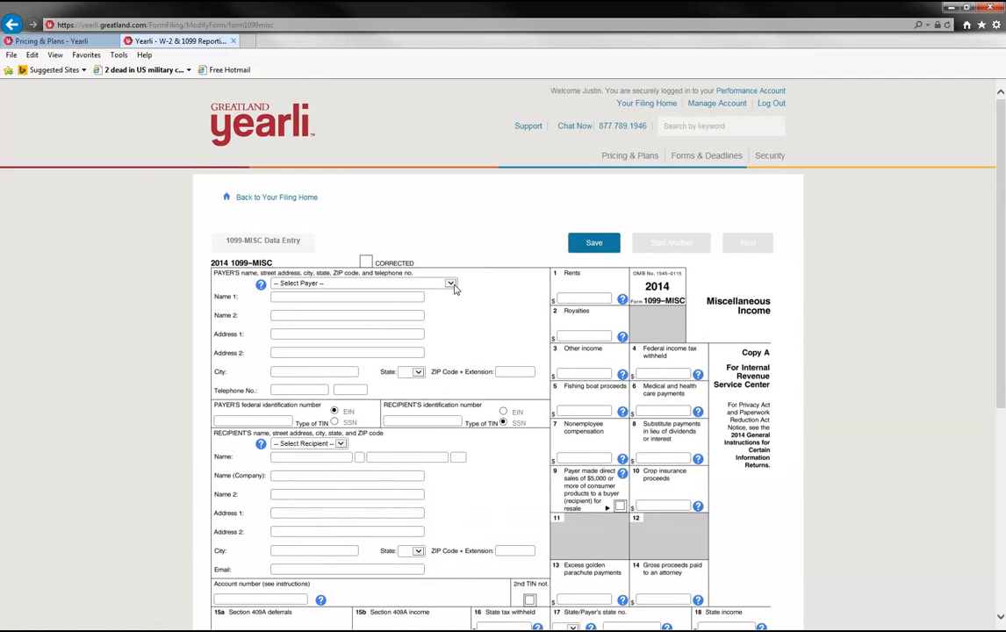
Choose ABC Fake Corp from the saved payers as the form's payer
click(449, 283)
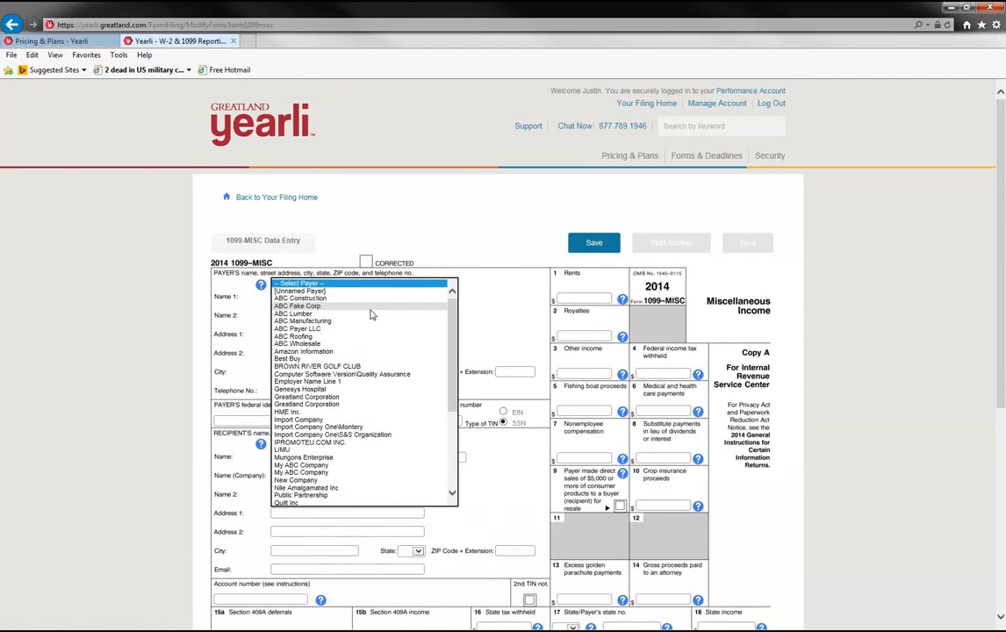
click(297, 306)
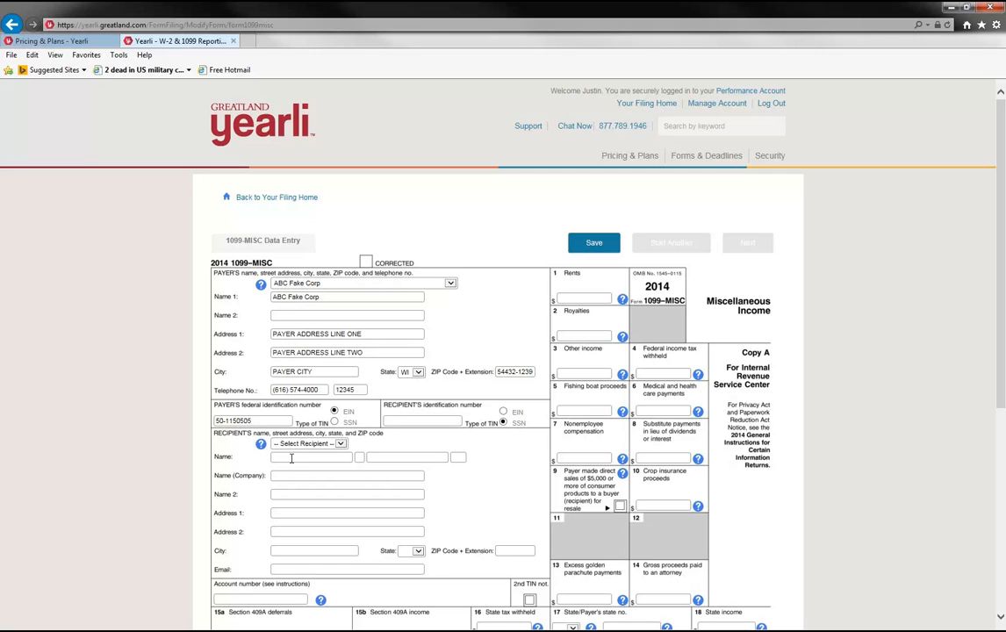
Enter recipient Jane Doe of Grand Rapids with 5000 nonemployee compensation in box 7
text(Ju)
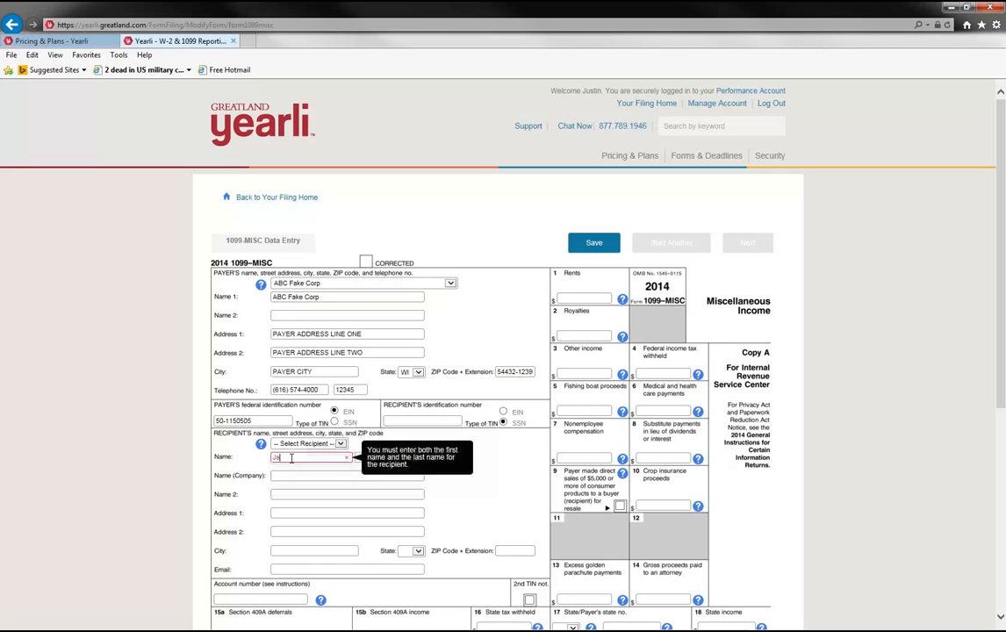
text(Jane)
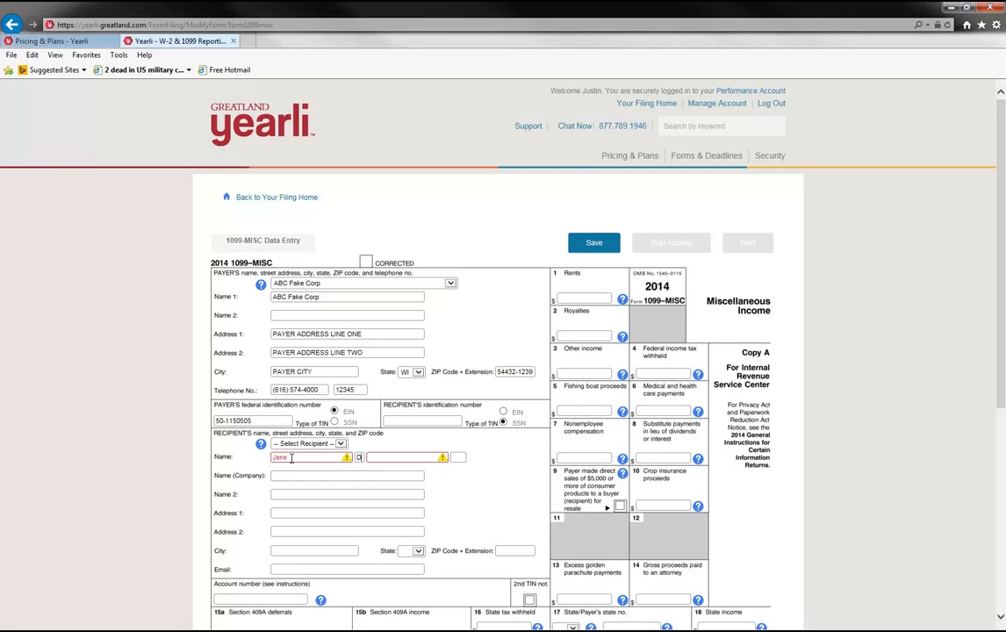
text(Doe)
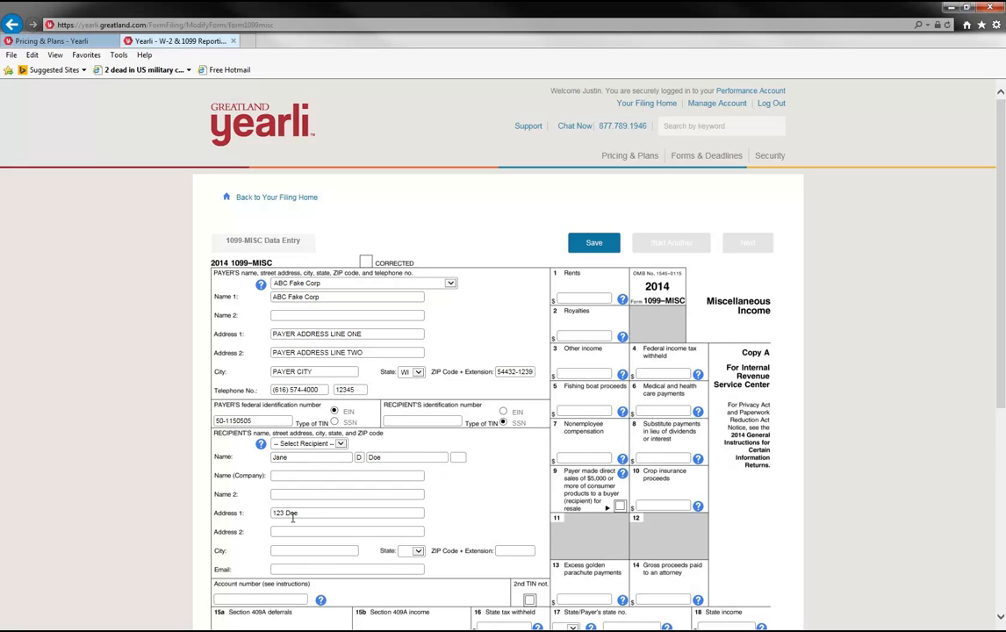
text(Grand Rapids)
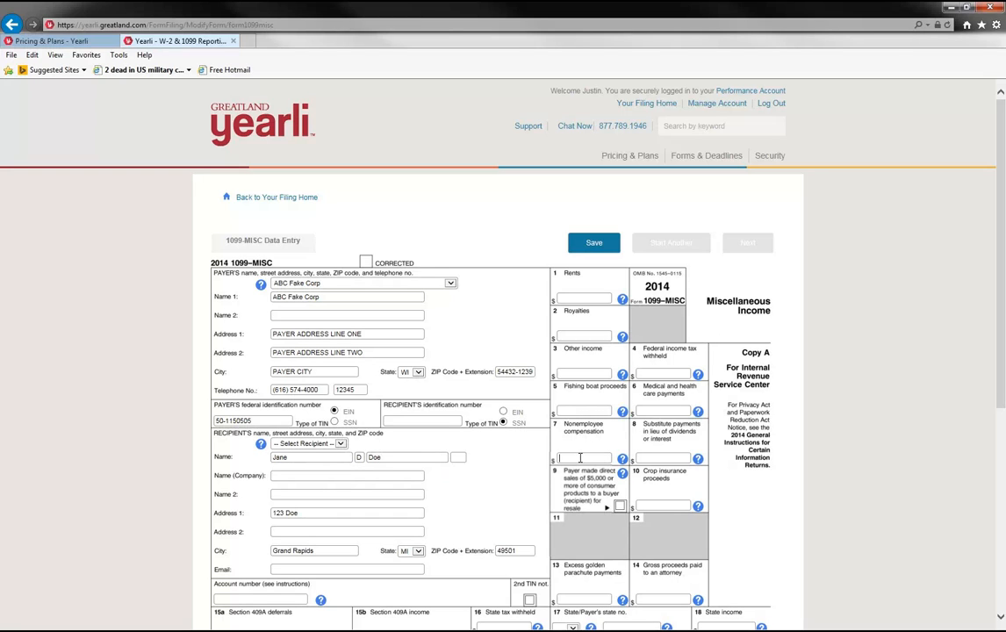
text(5000)
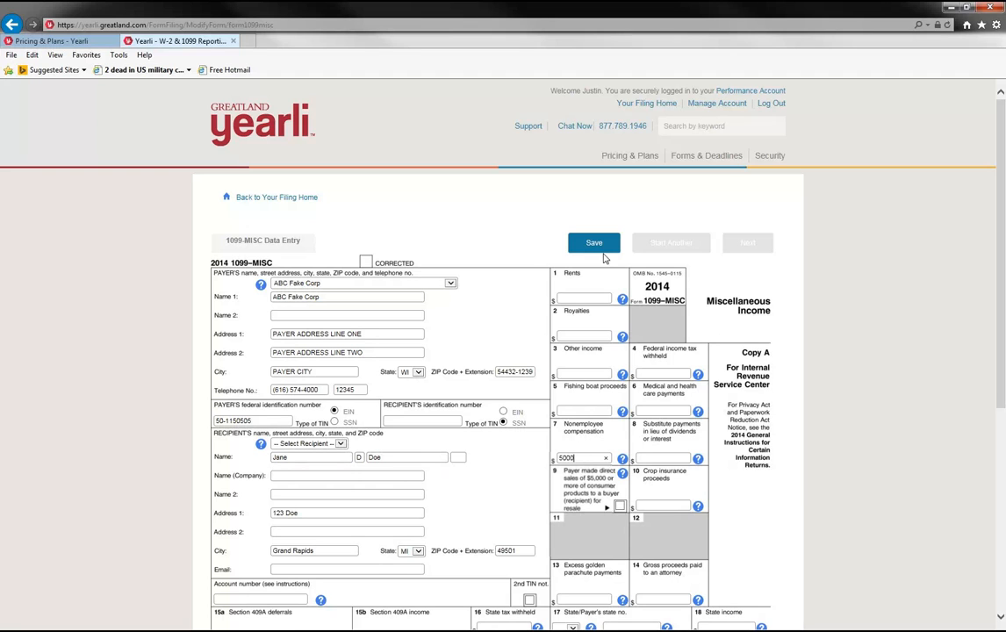
Save the 1099-MISC as incomplete and move down to the state boxes
click(594, 242)
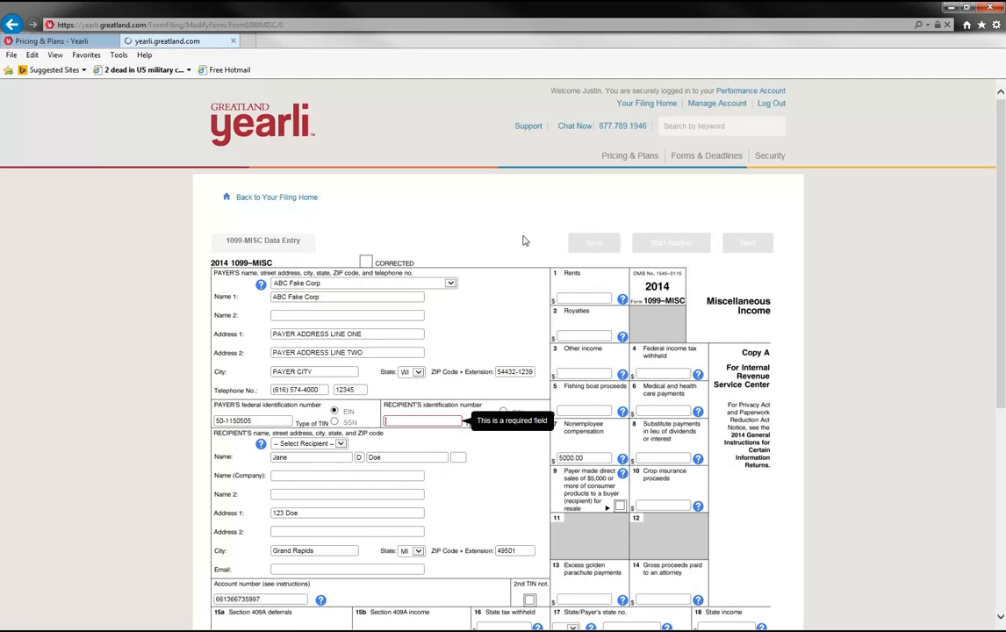
click(594, 242)
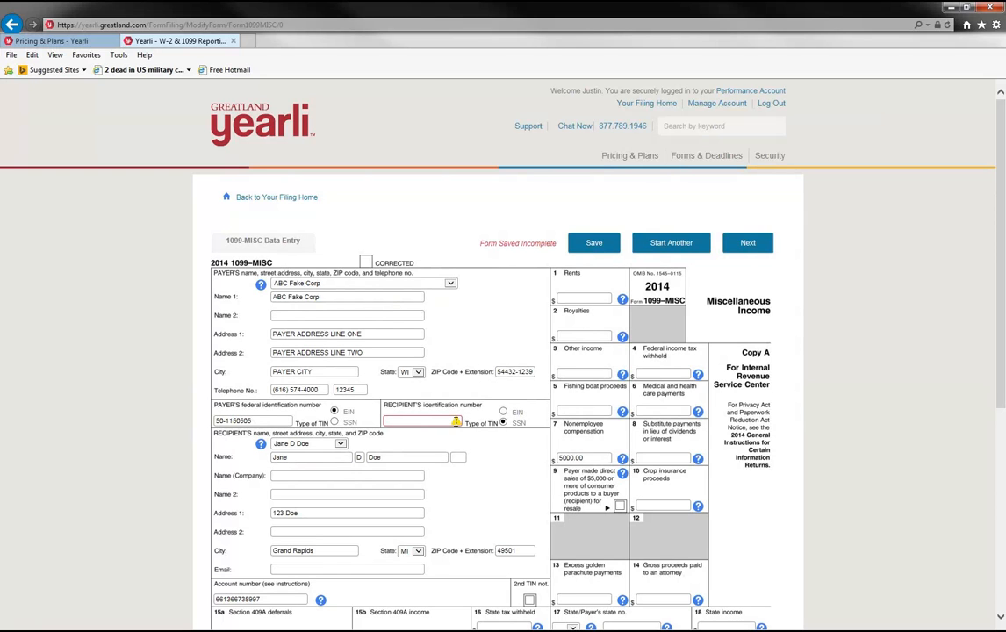
scroll(down, 3)
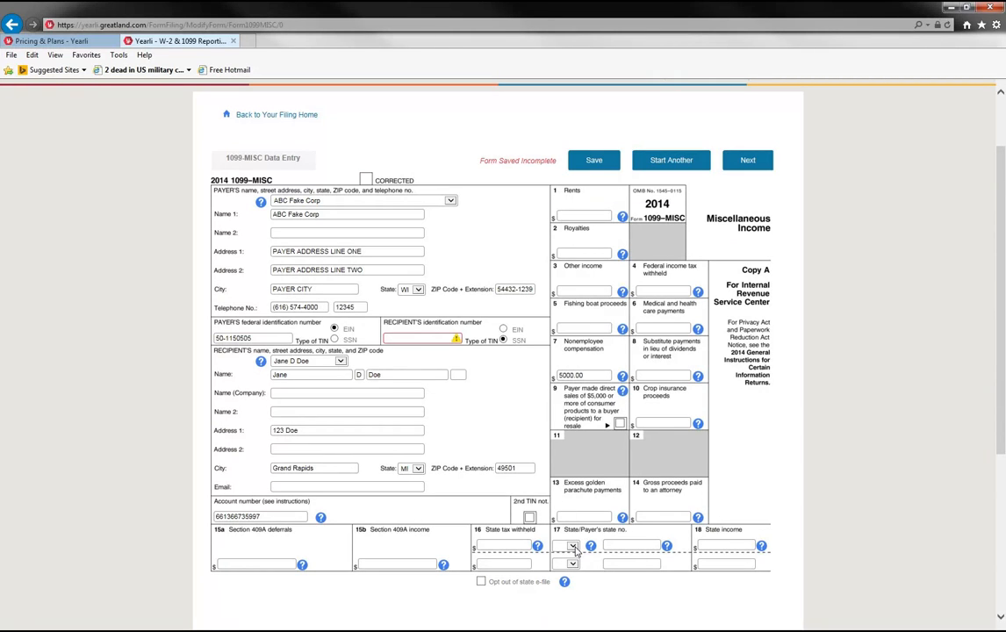
Set CT as the box 17 state with the payer's state number and save again
click(572, 547)
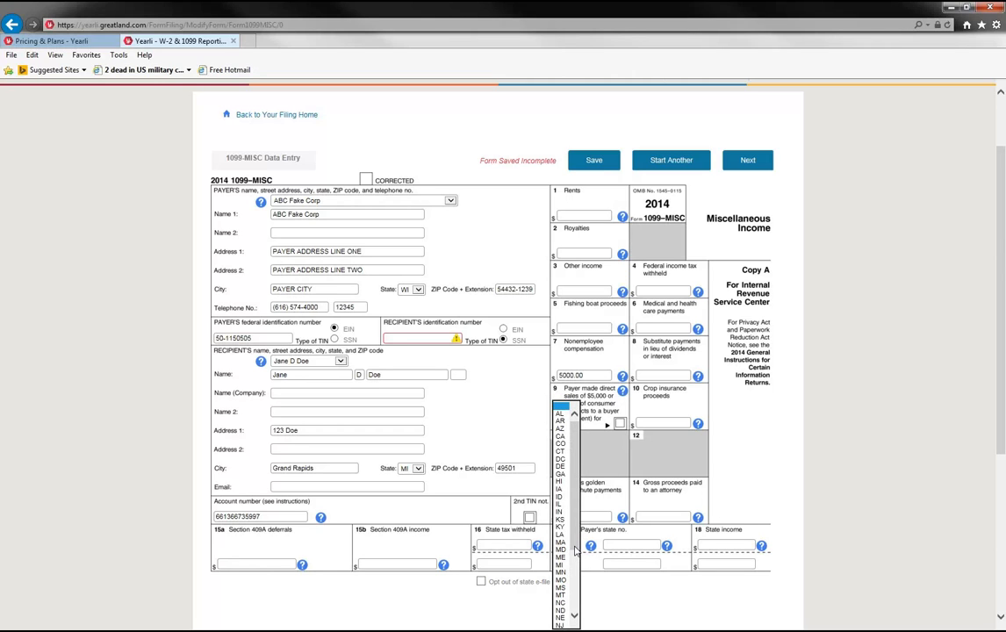
mouse_move(576, 527)
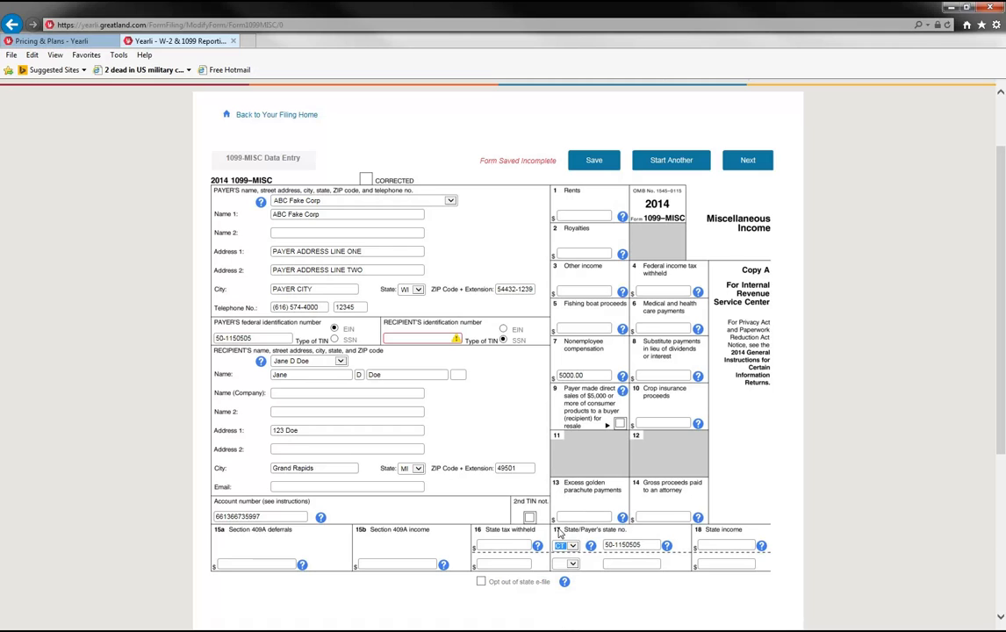
mouse_move(762, 204)
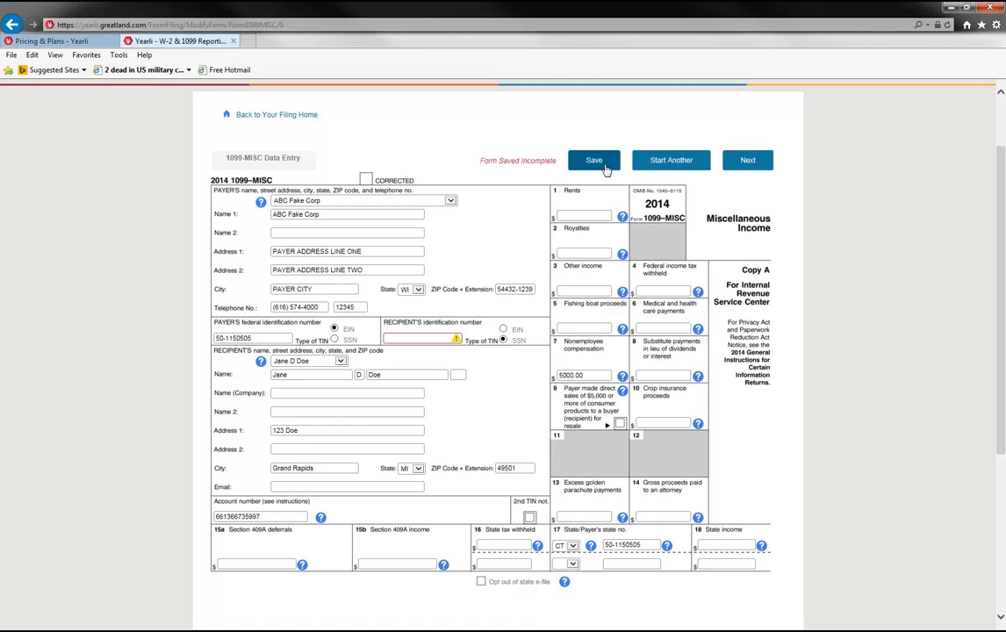
click(594, 160)
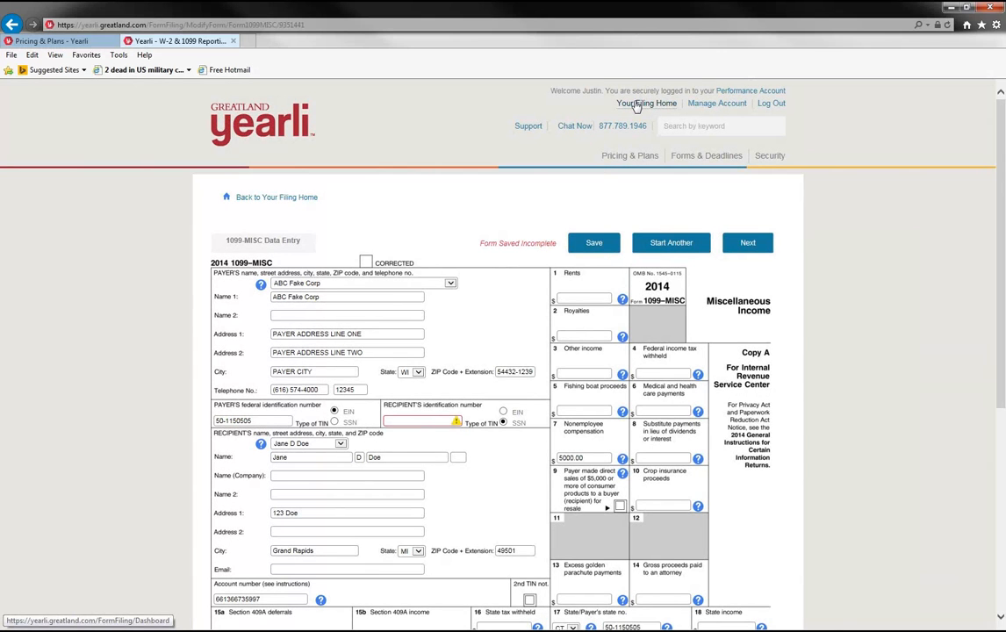
Leave the form for Filing Home and view Forms In Progress with Jane D Doe Not Ready
click(646, 101)
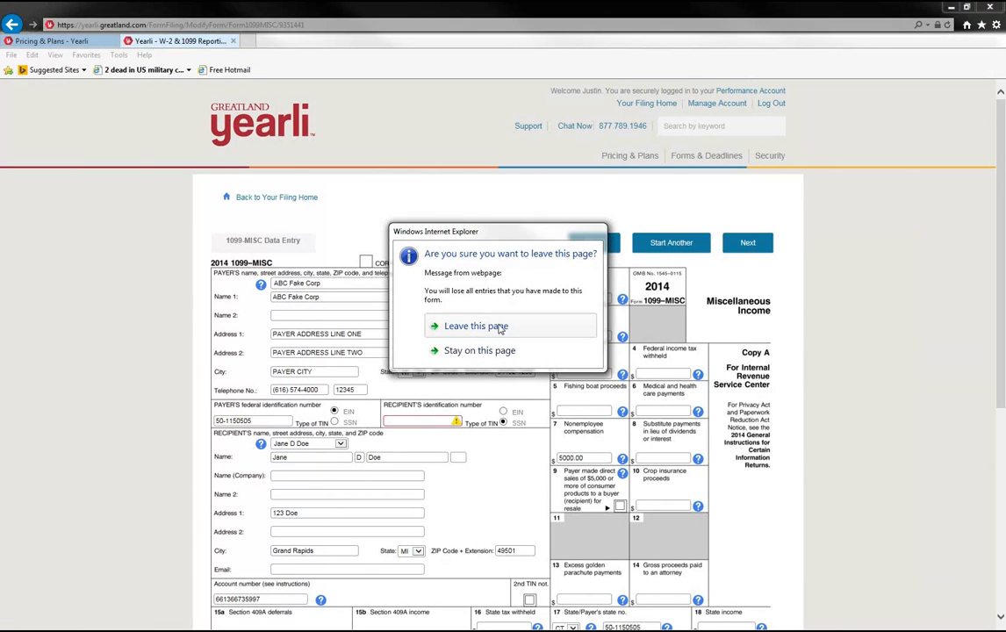
click(476, 325)
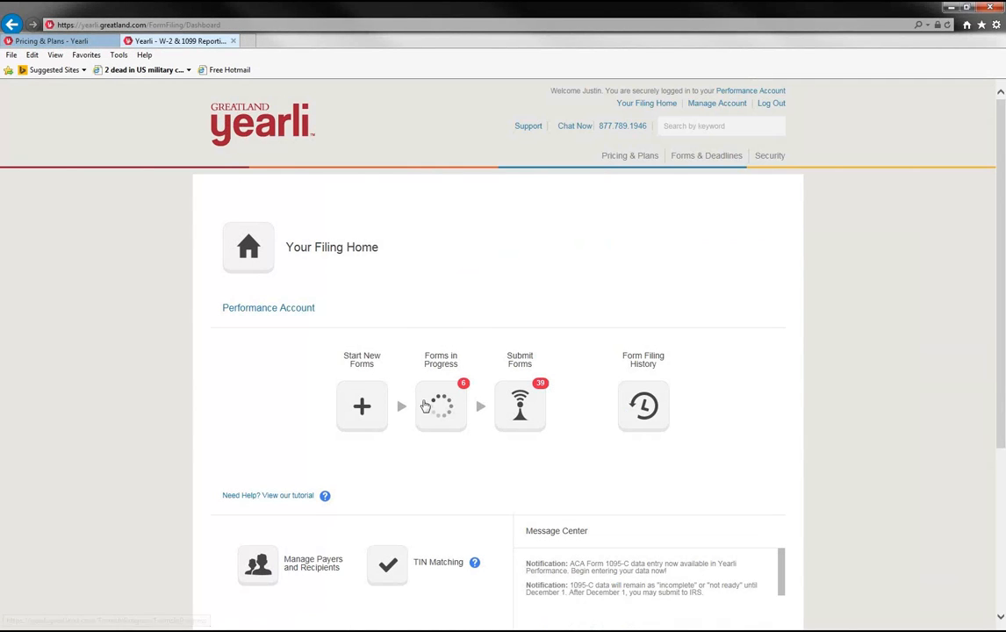
click(441, 406)
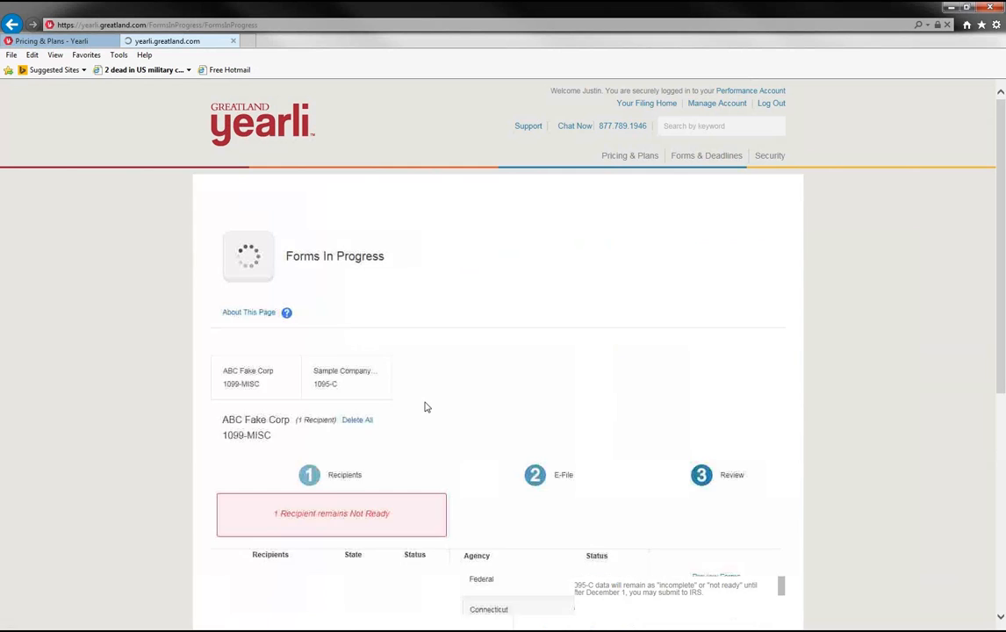
scroll(down, 3)
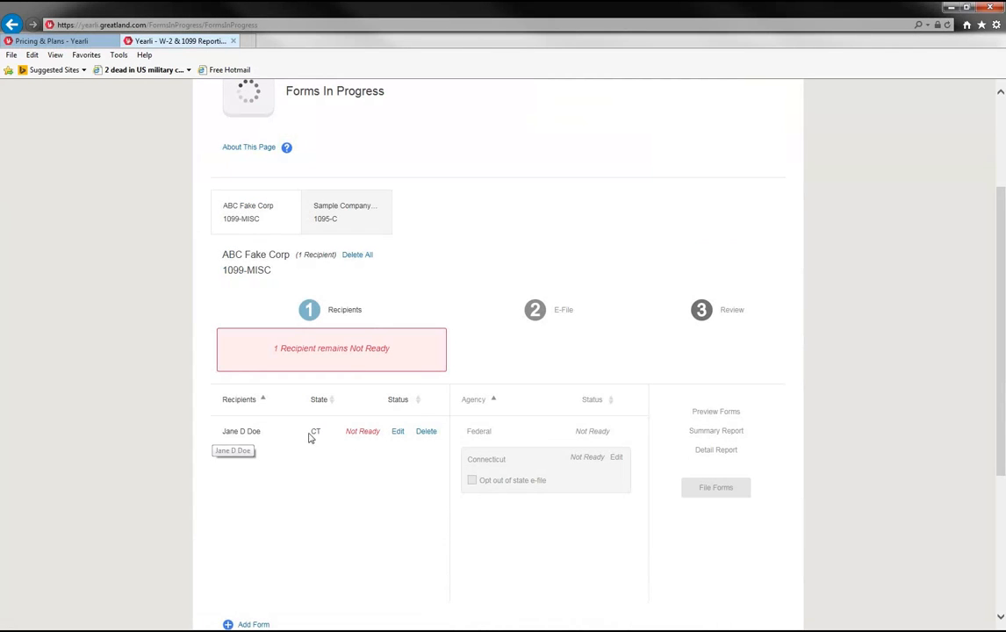
mouse_move(358, 427)
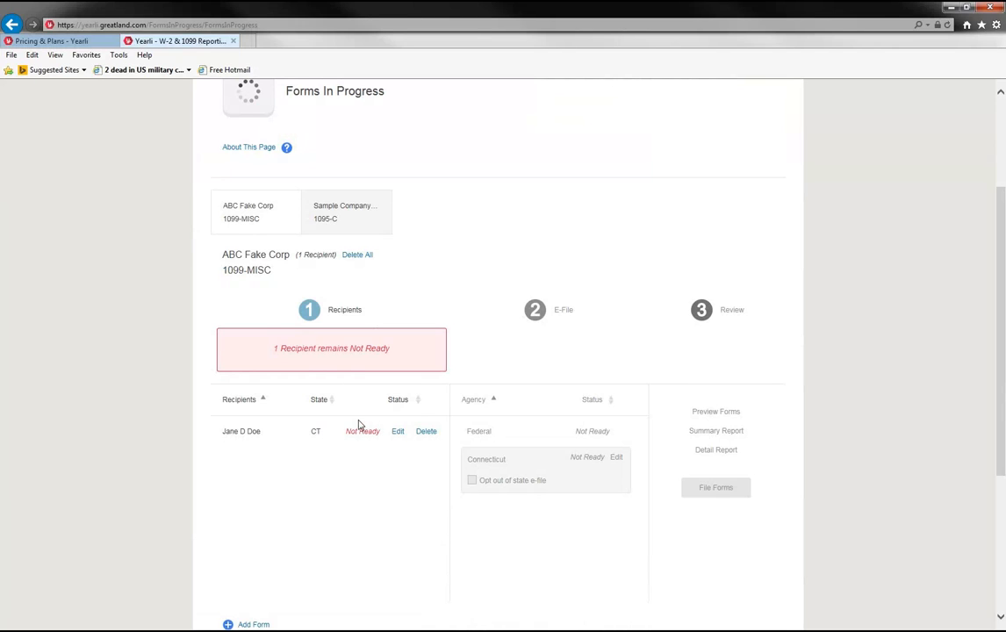
mouse_move(383, 435)
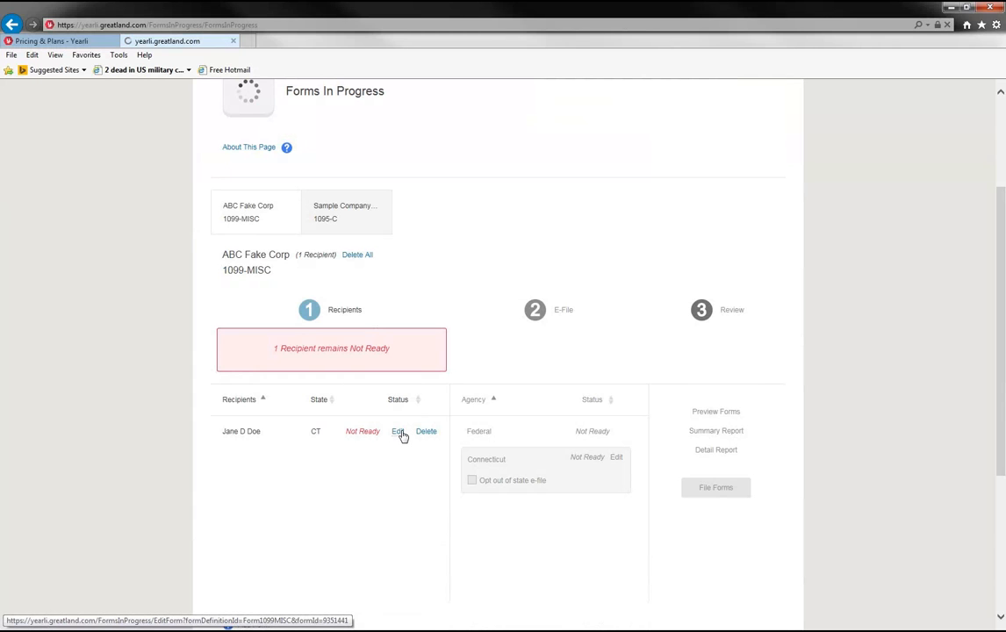
Reopen Jane D Doe's 1099-MISC from Forms In Progress and save it
click(397, 431)
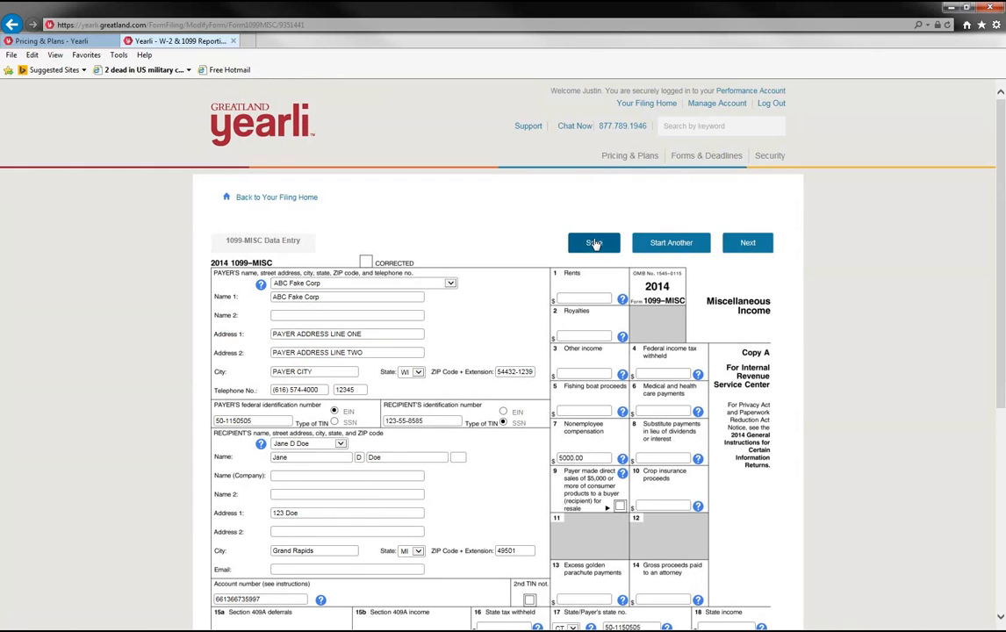
click(593, 243)
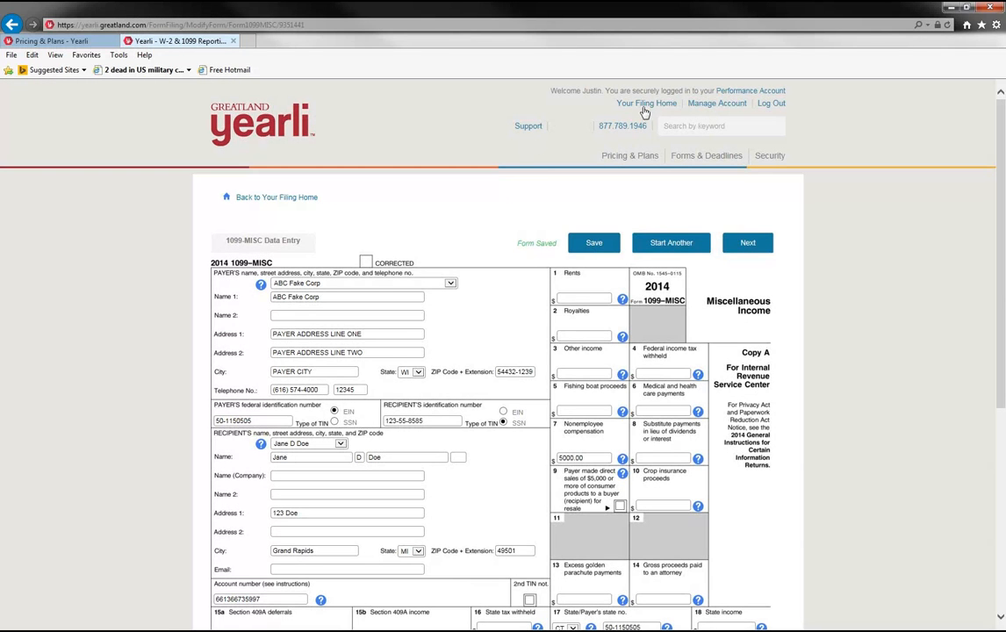
Return to Forms In Progress, where Jane D Doe and Federal show Ready, Connecticut Not Ready
click(646, 104)
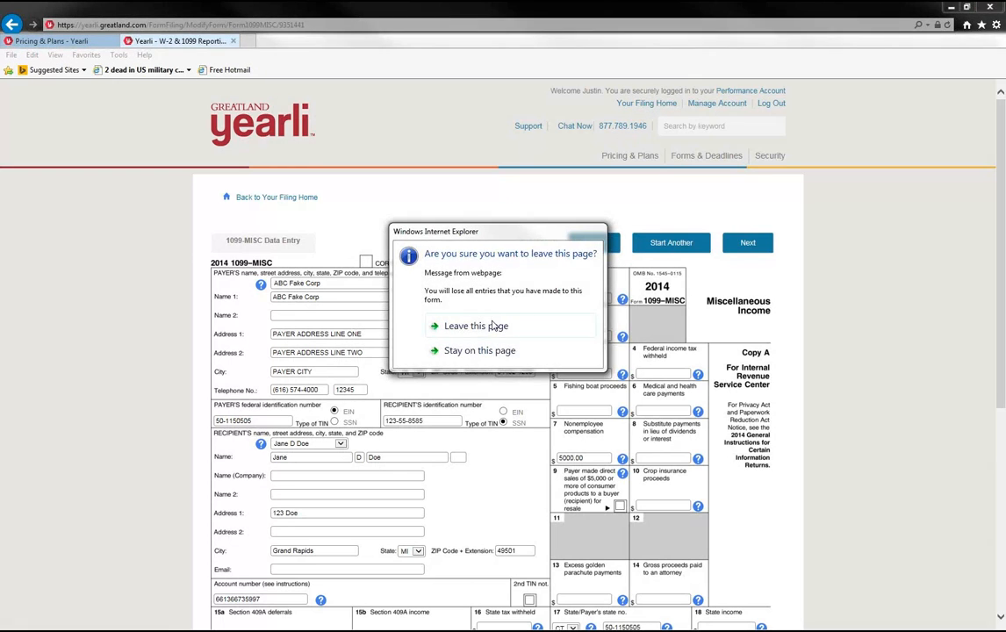
click(474, 324)
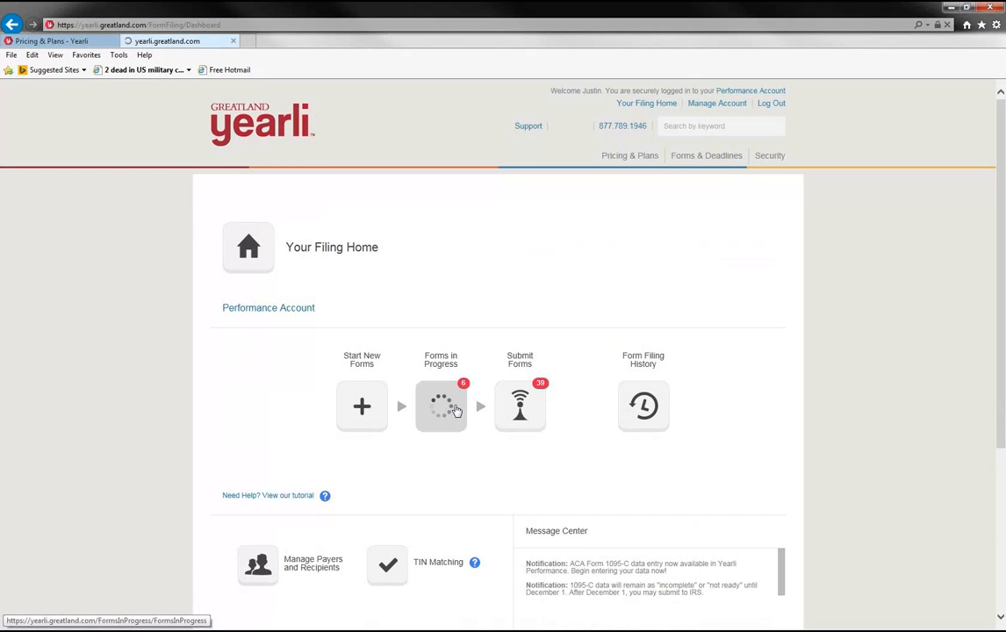
click(441, 405)
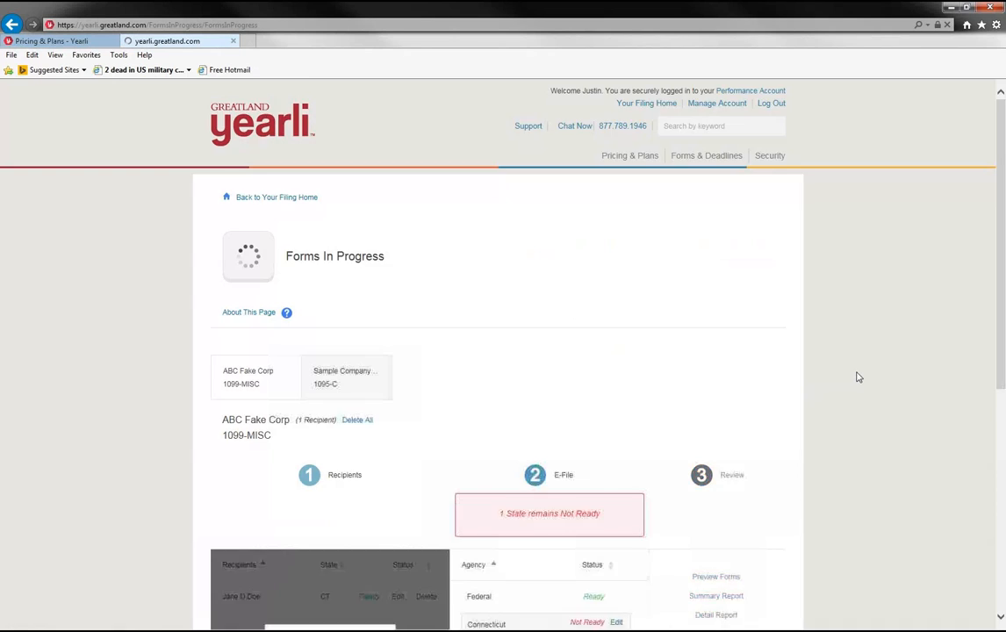
scroll(down, 3)
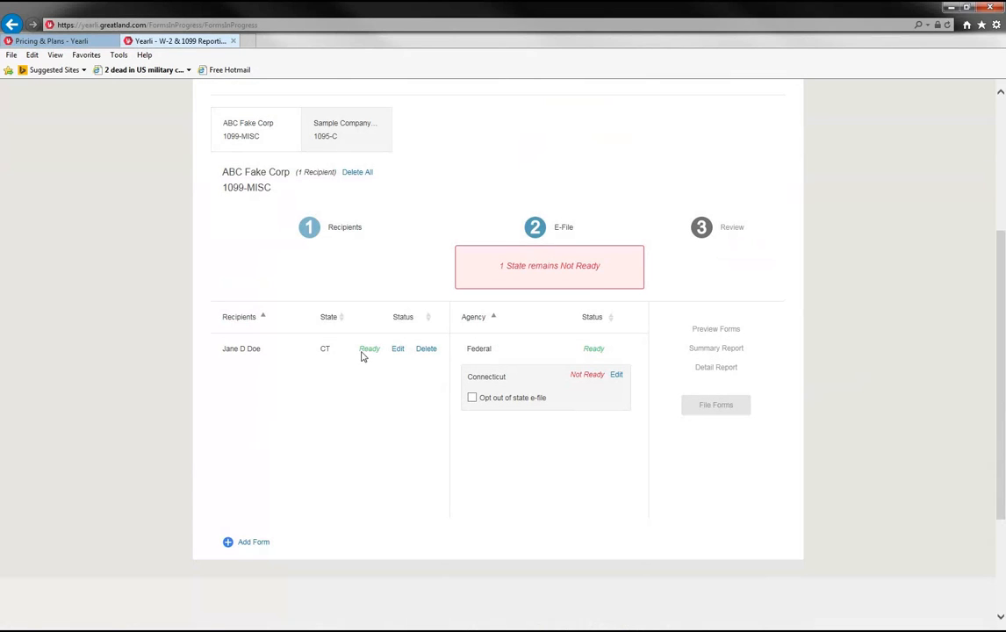
mouse_move(518, 379)
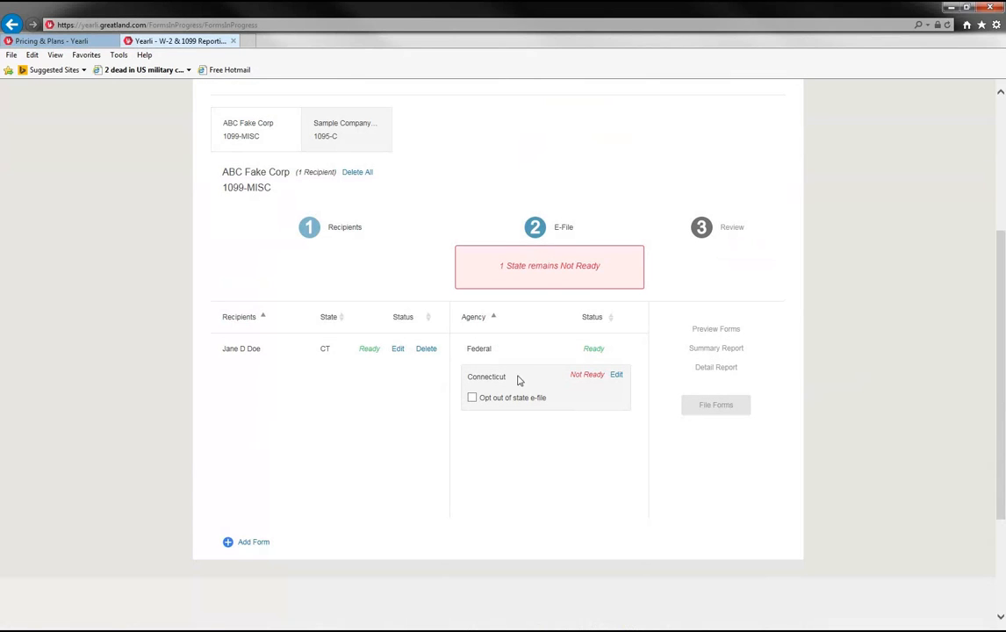
mouse_move(653, 323)
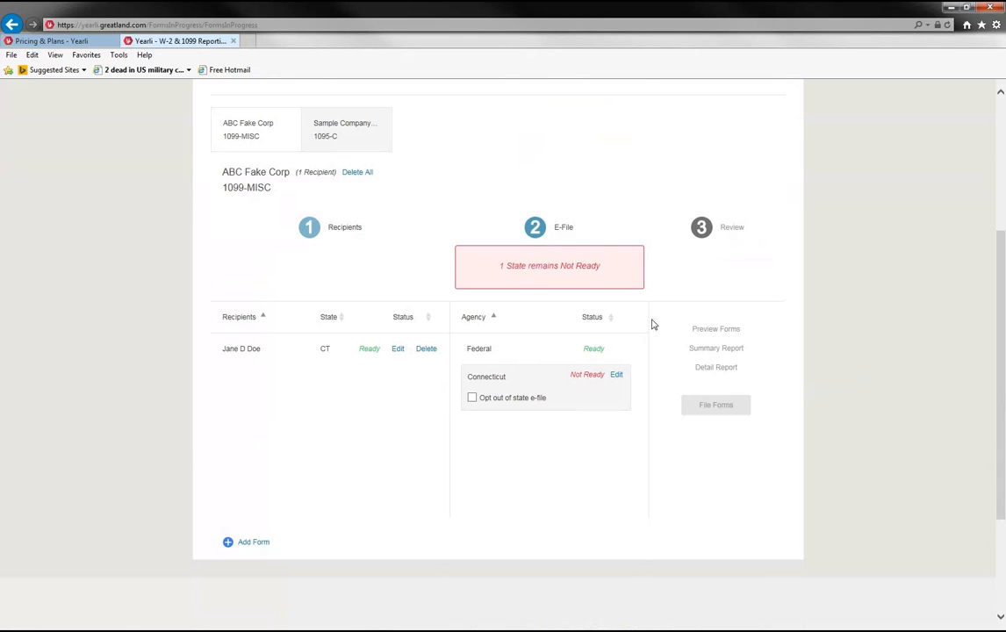
mouse_move(491, 423)
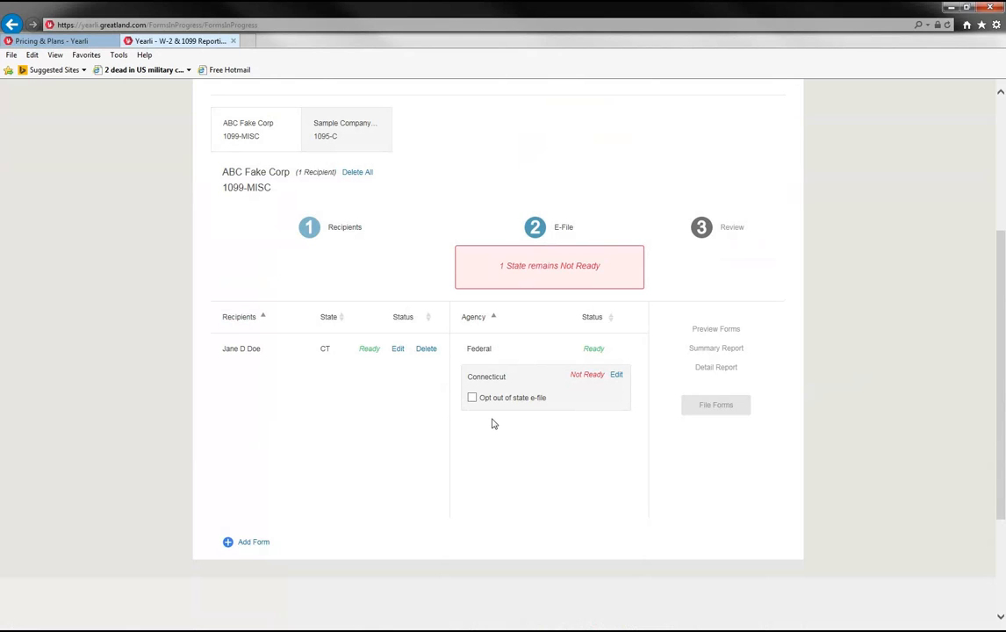
mouse_move(466, 355)
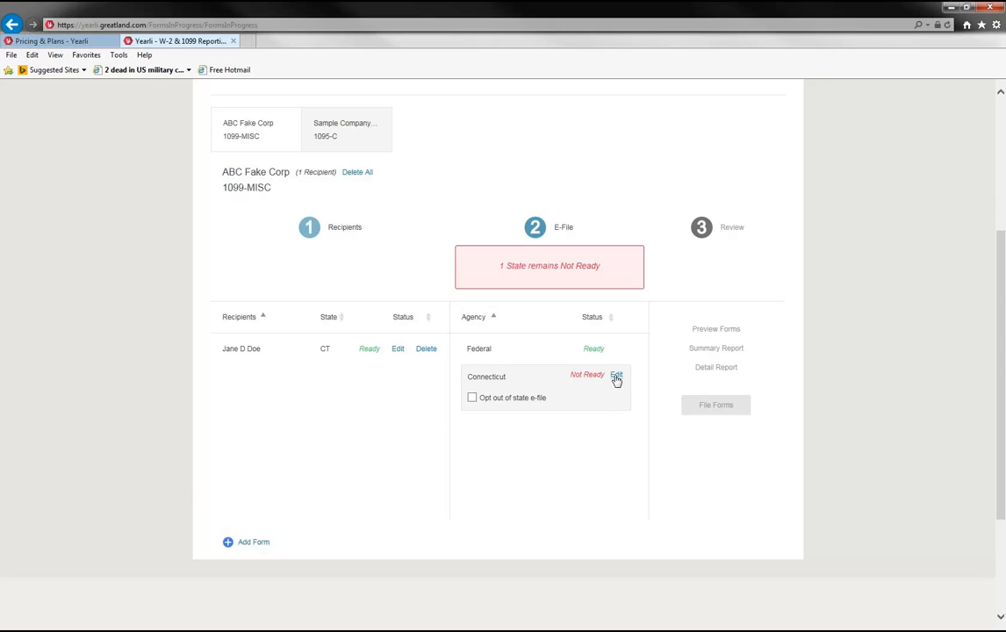
Edit Connecticut's CT-1096 reconciliation, prefilled with ABC Fake Corp and 5000, and save it
click(618, 376)
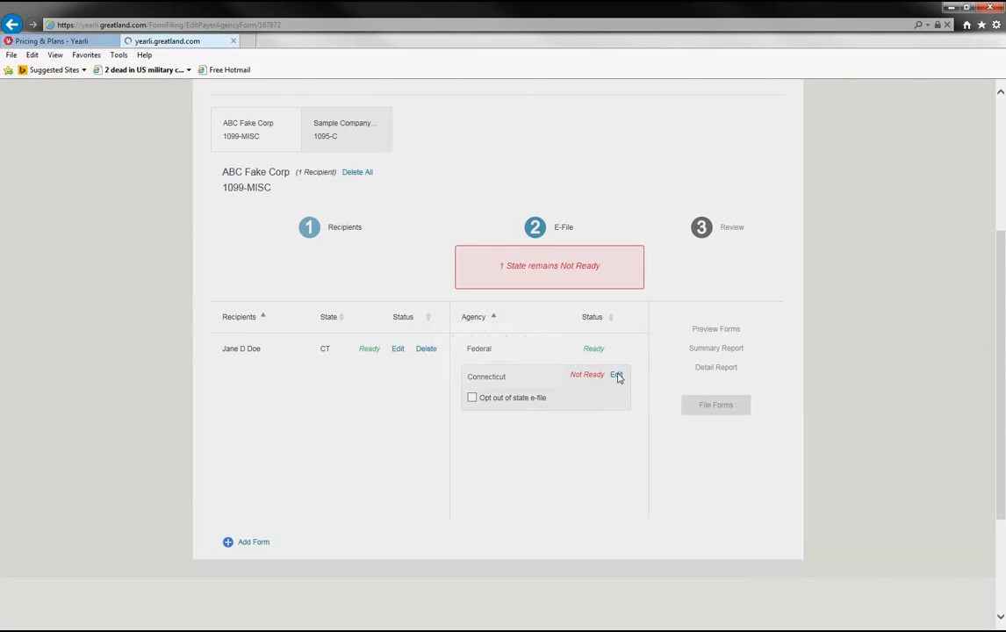
click(618, 376)
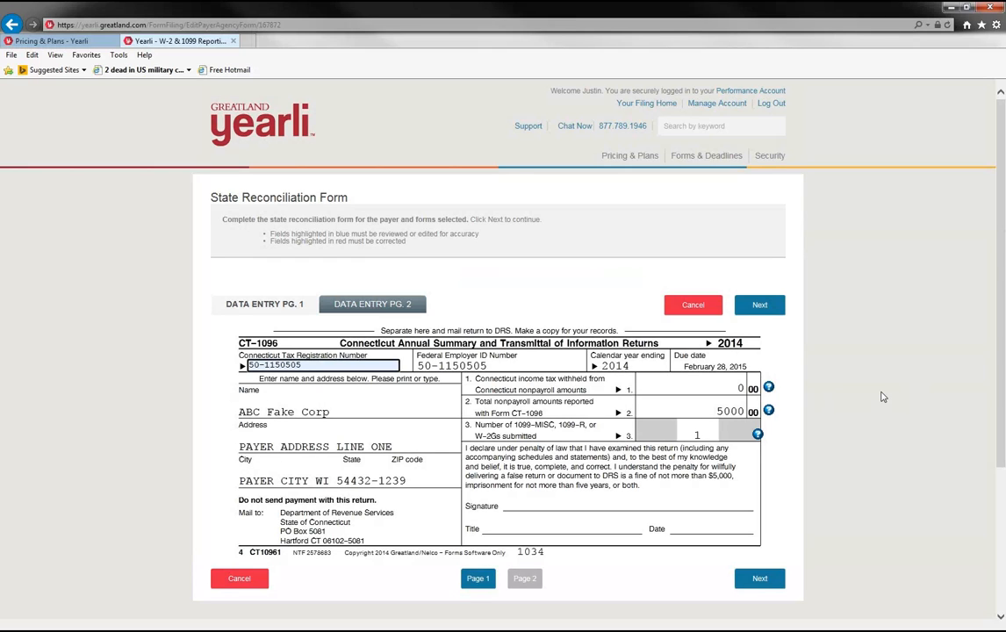
scroll(down, 3)
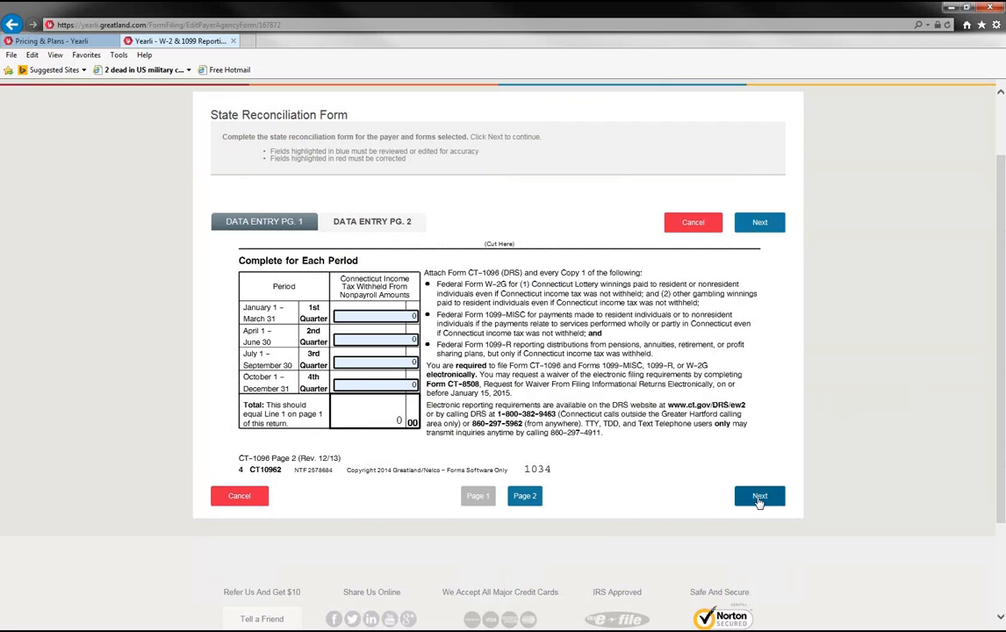
click(758, 495)
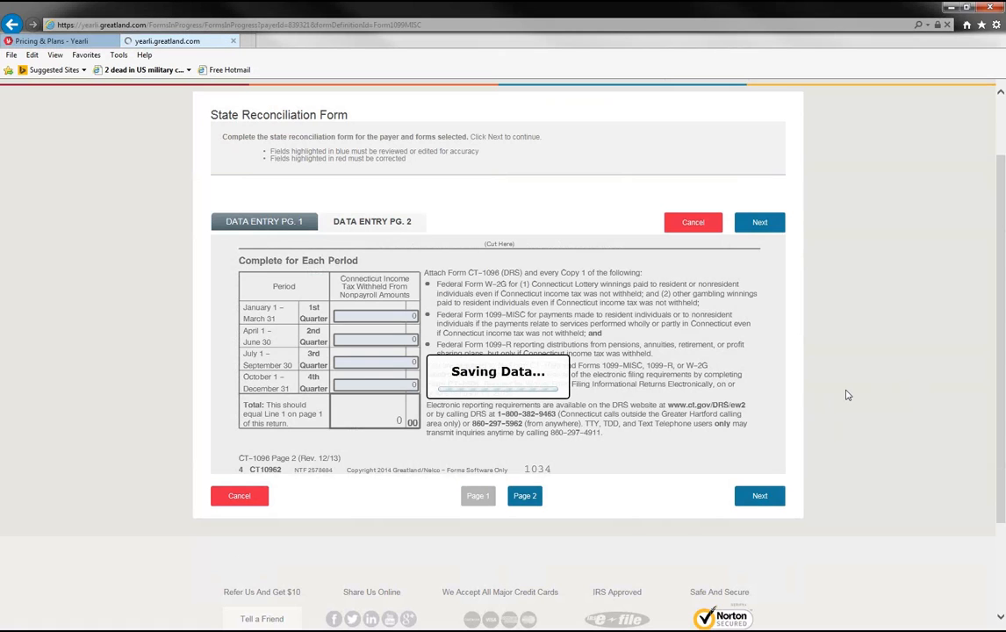
Return to Forms In Progress with Connecticut Ready and the 1099-MISC Ready To File
click(758, 221)
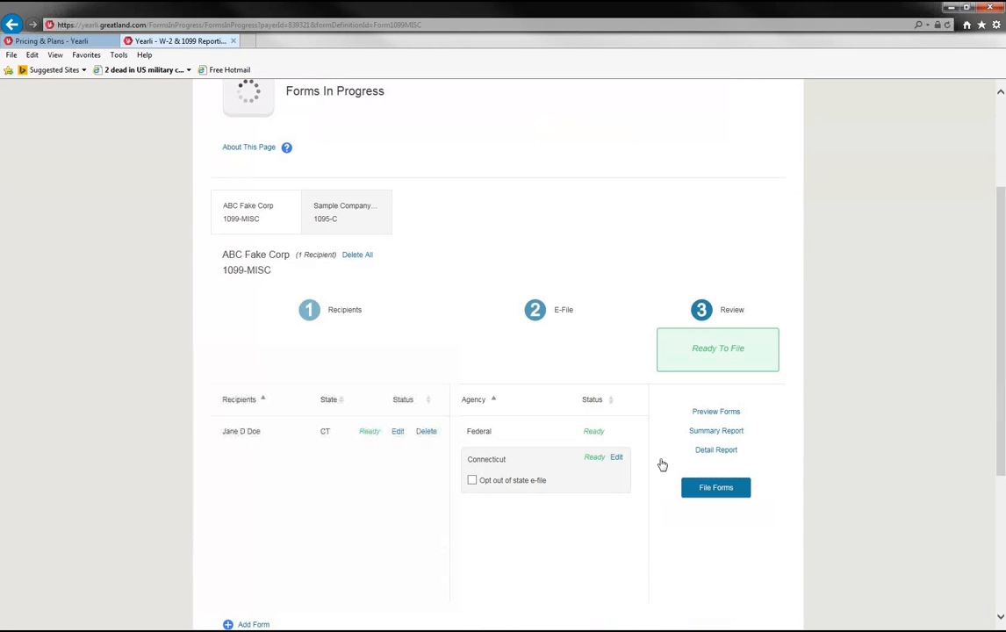
mouse_move(593, 443)
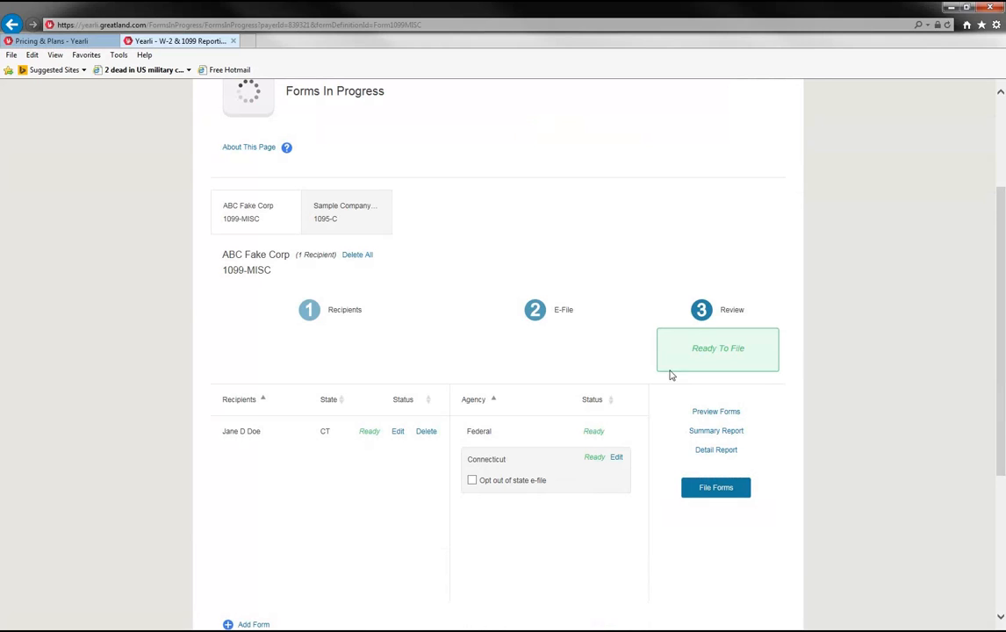
mouse_move(706, 428)
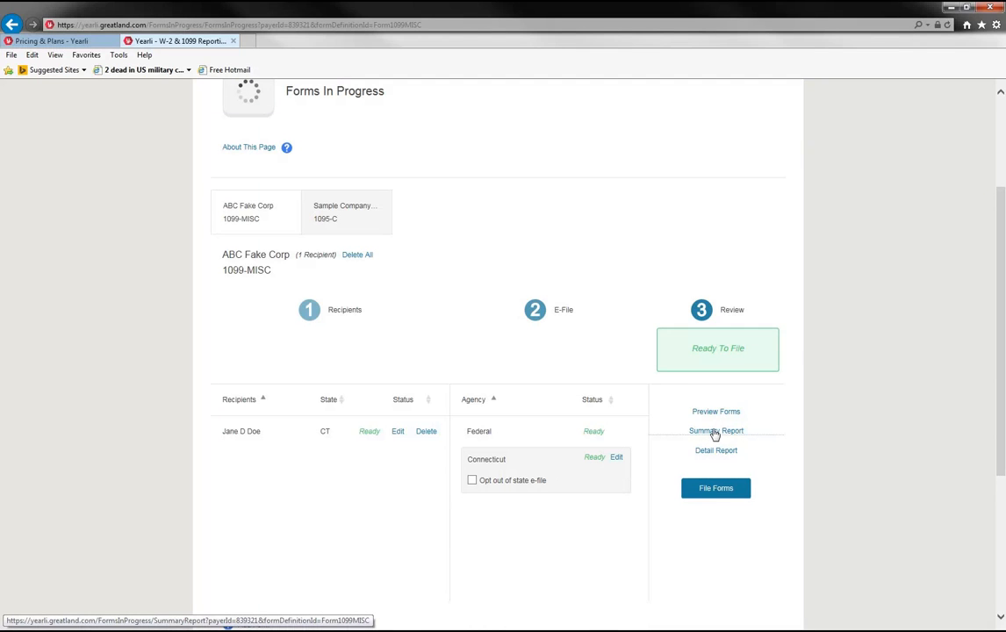
mouse_move(713, 440)
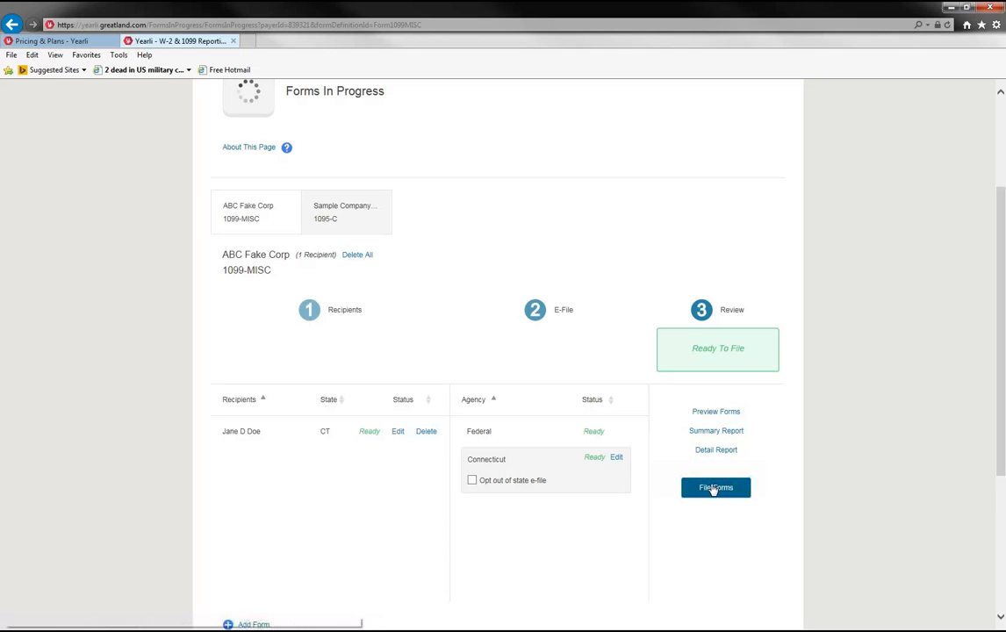
Submit the ready 1099-MISC, review the $147.60 cart and proceed to Payment Details
click(716, 488)
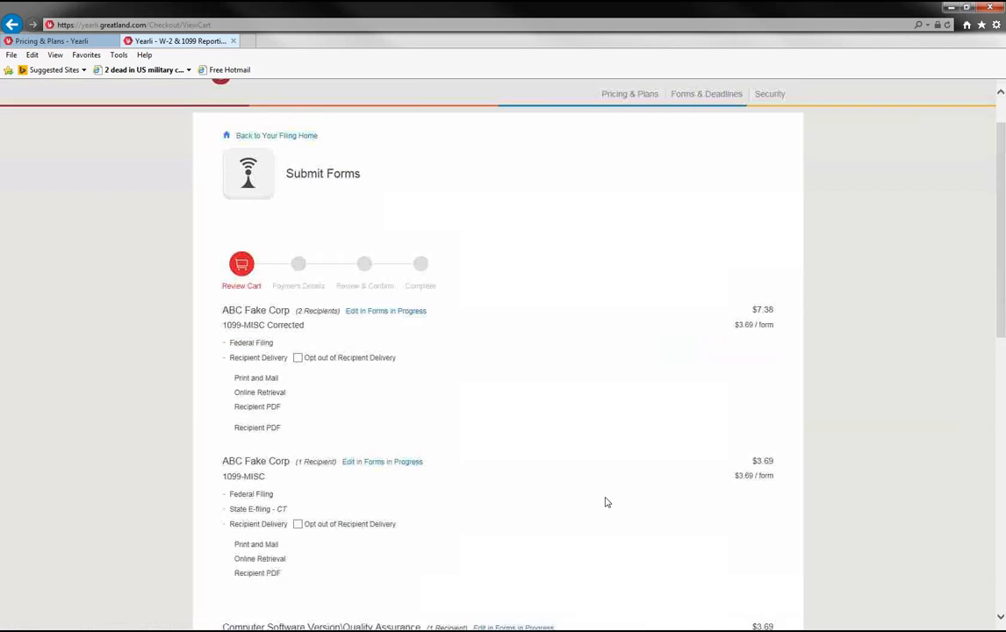
scroll(down, 3)
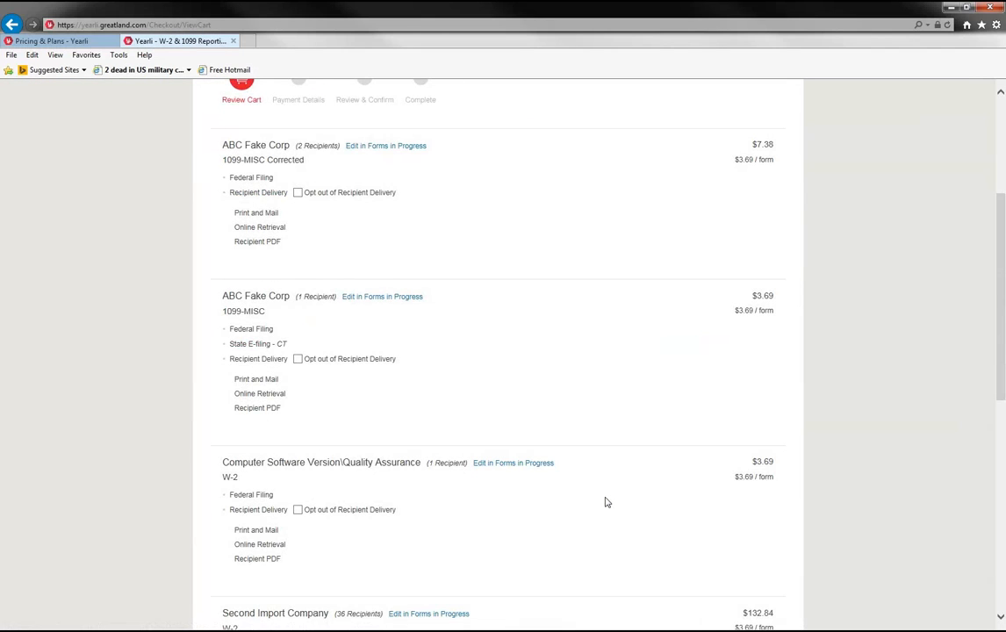
scroll(down, 3)
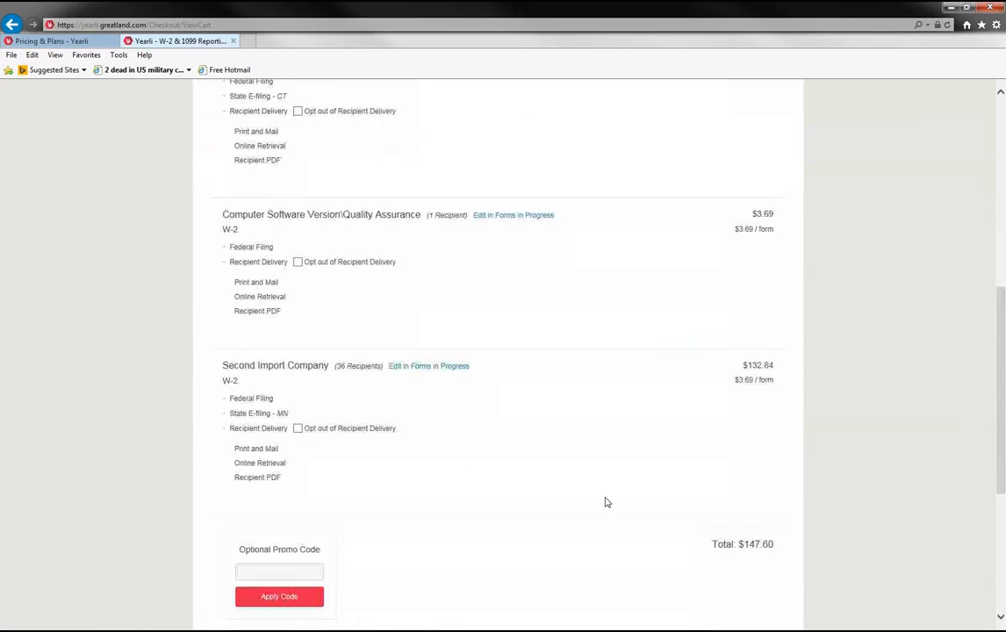
scroll(down, 3)
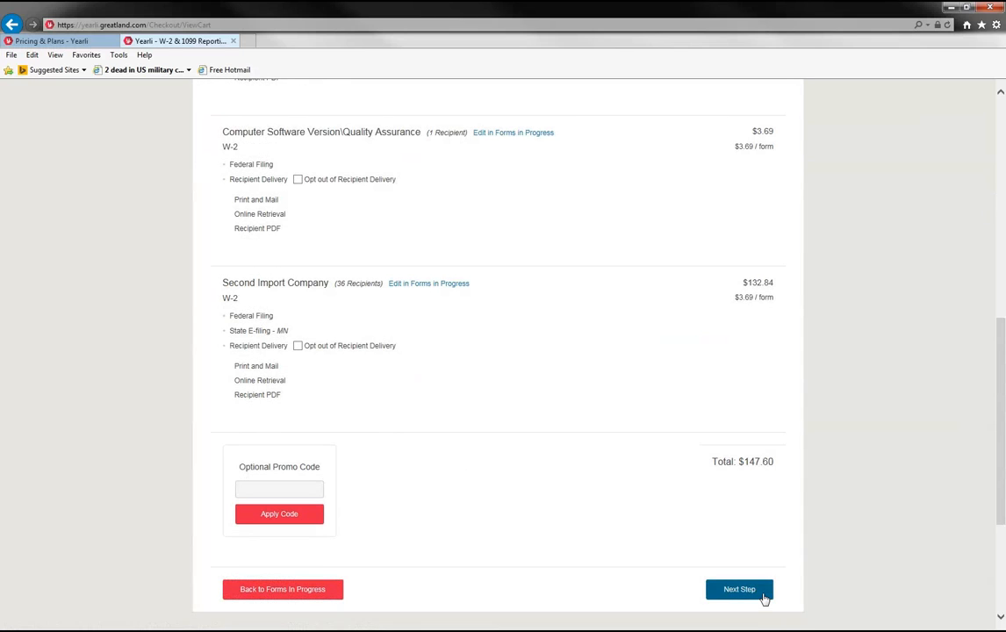
click(737, 590)
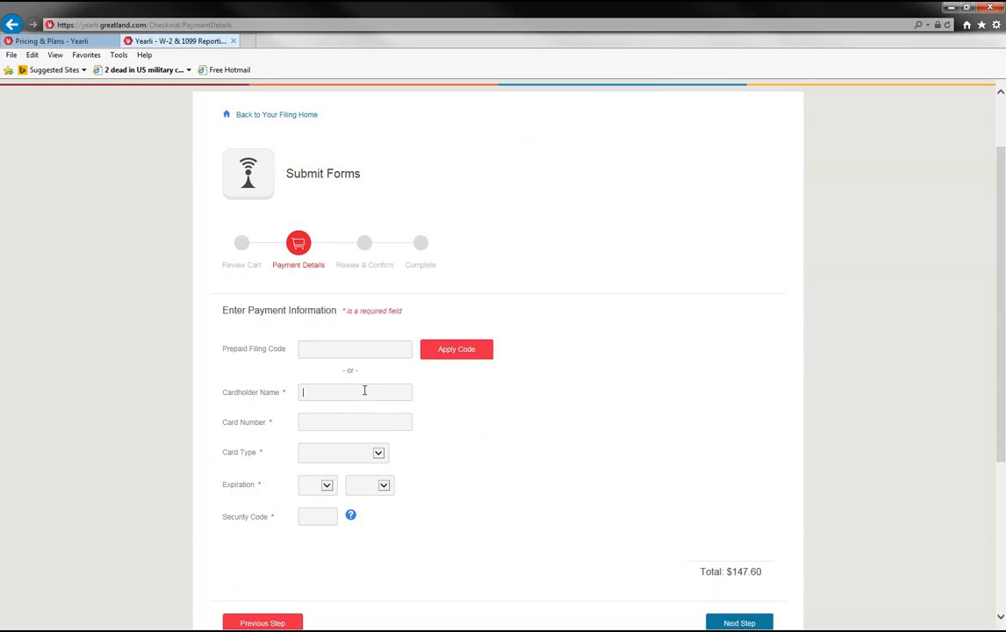
Enter cardholder 'Justin K', Visa card number starting 41111 and security code 123
text(Justin K)
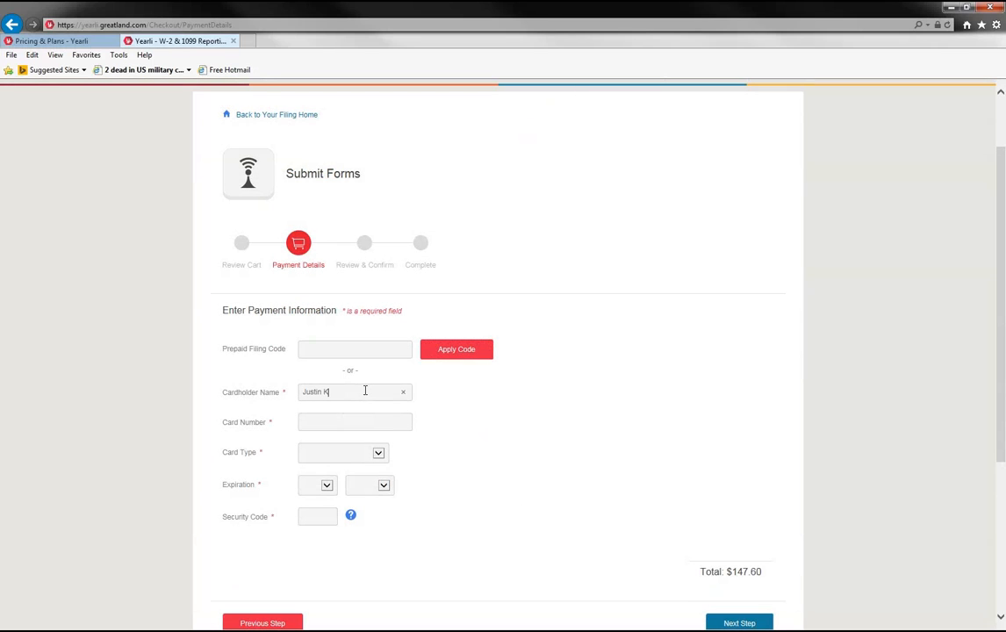
text(411111111111111)
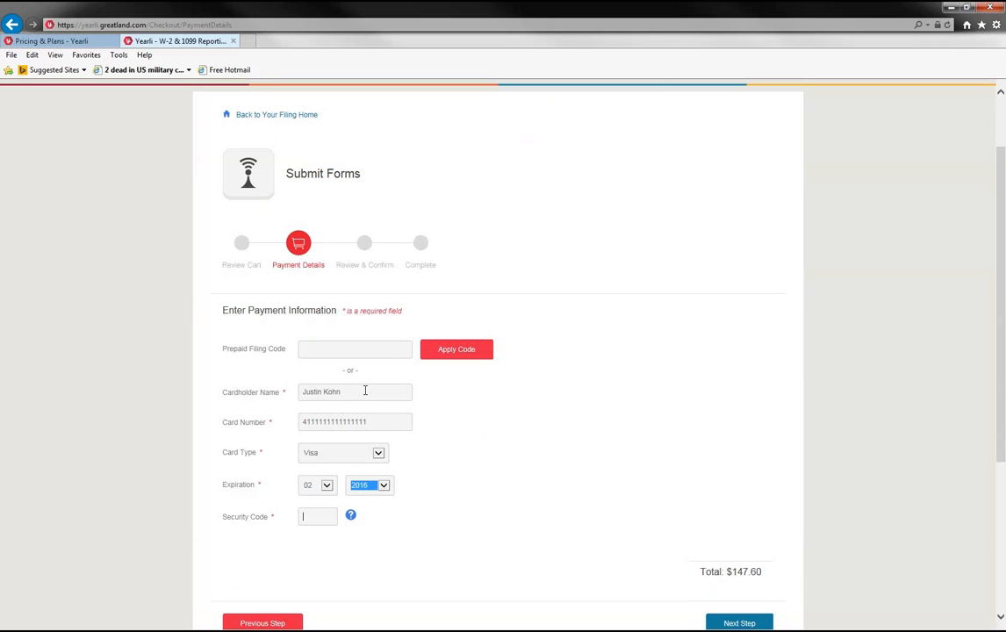
text(123)
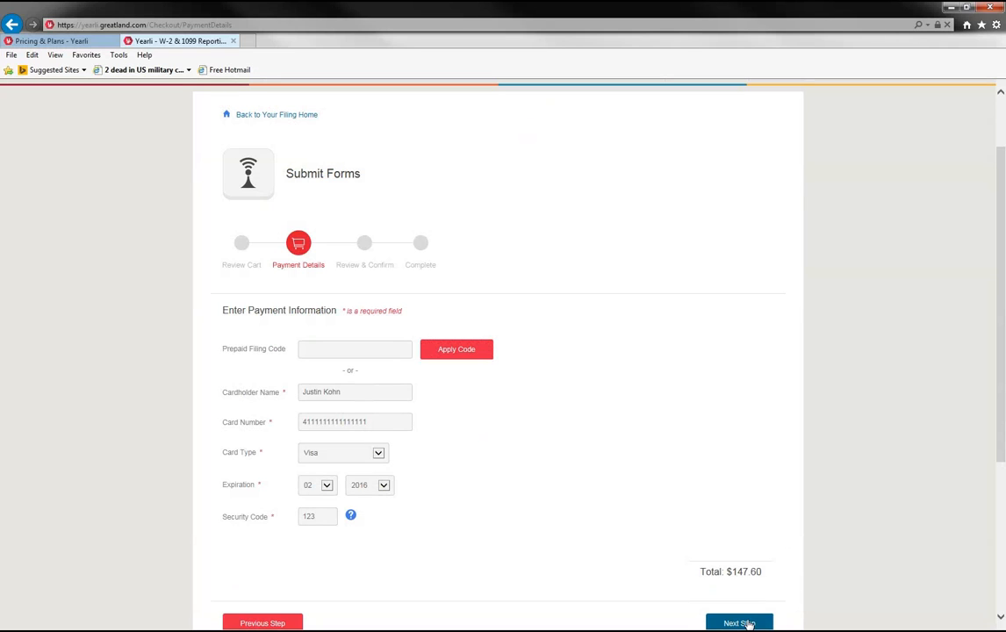
Review the Review & Confirm page for the $147.60 Visa order, then return to Filing Home
click(739, 623)
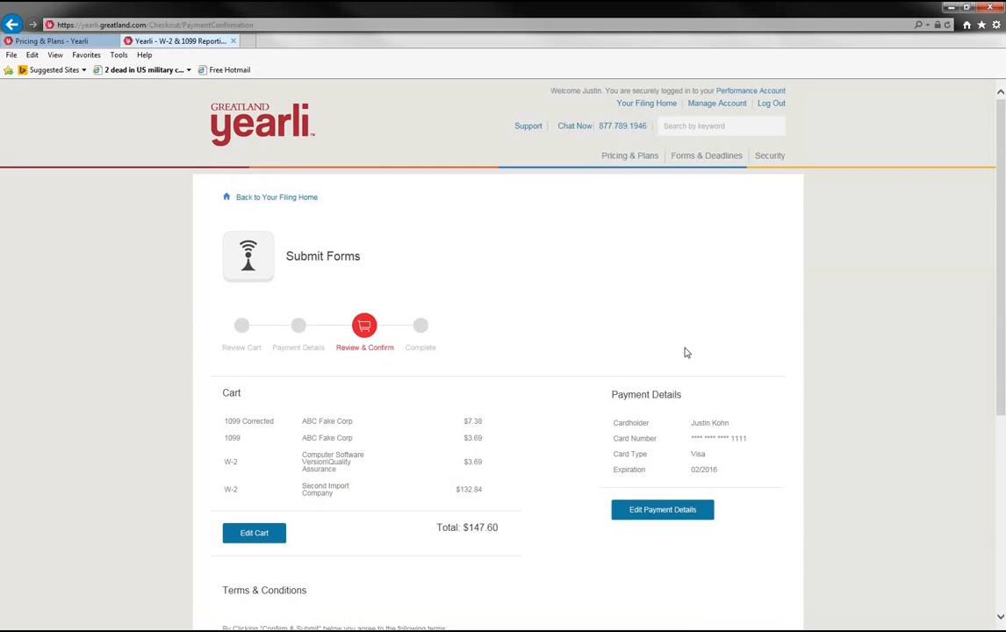
scroll(down, 3)
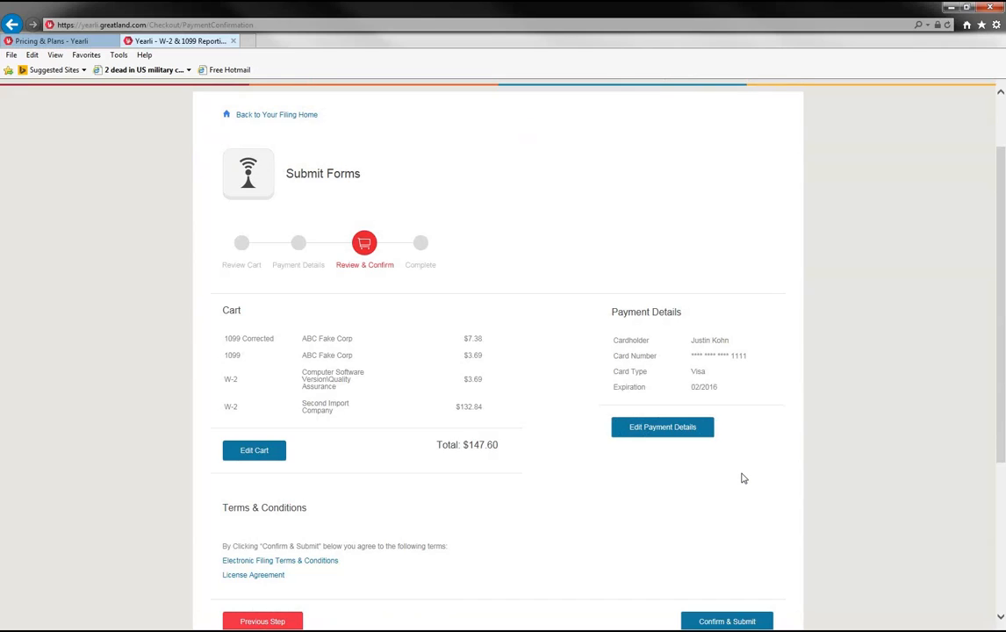
scroll(down, 3)
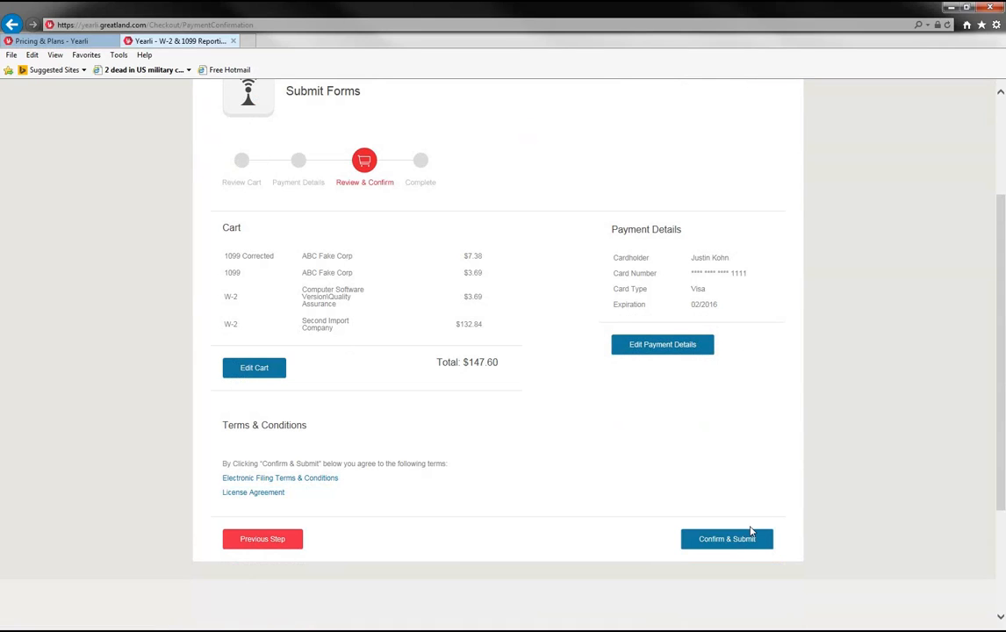
mouse_move(727, 539)
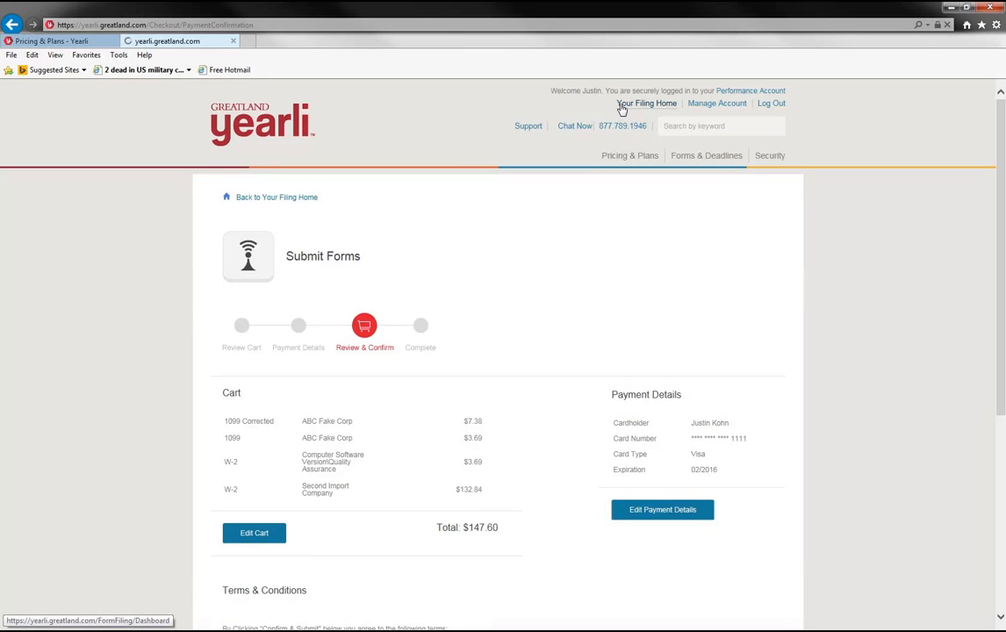
click(646, 102)
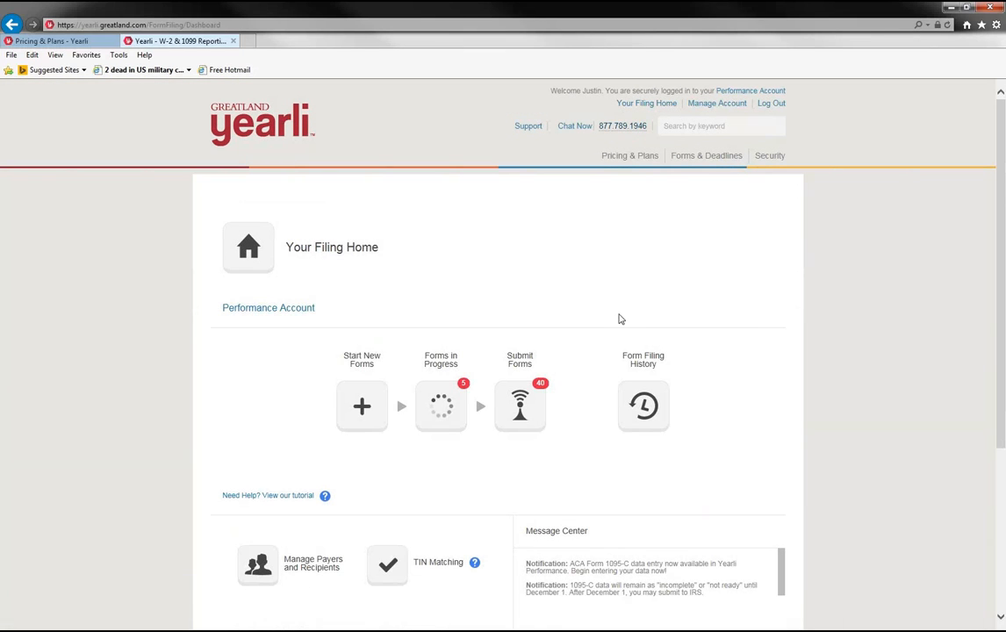
mouse_move(662, 360)
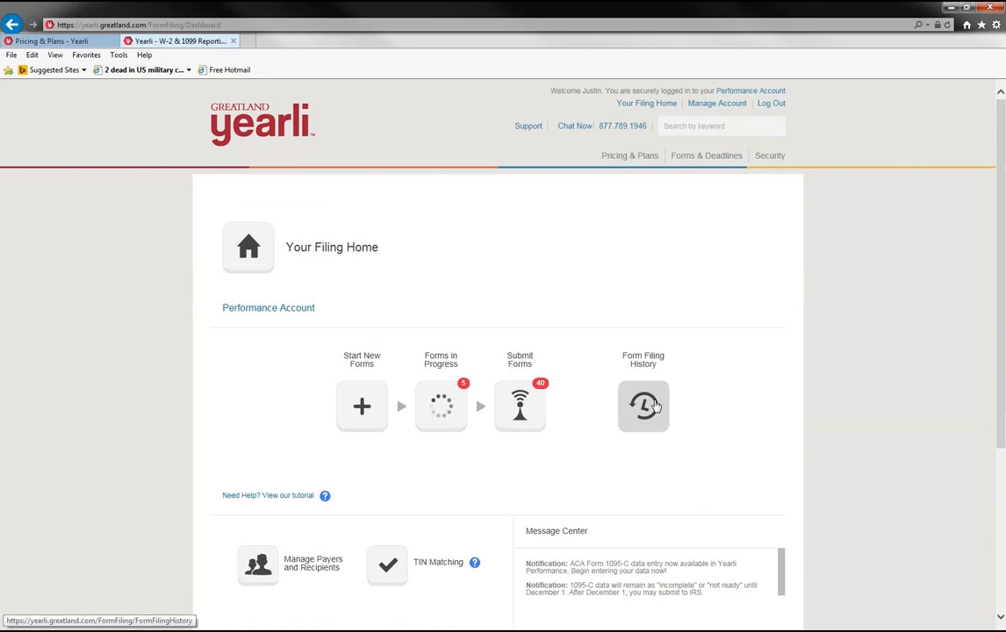
View the Form Filing History listing 2014 submissions with confirmation numbers
click(643, 405)
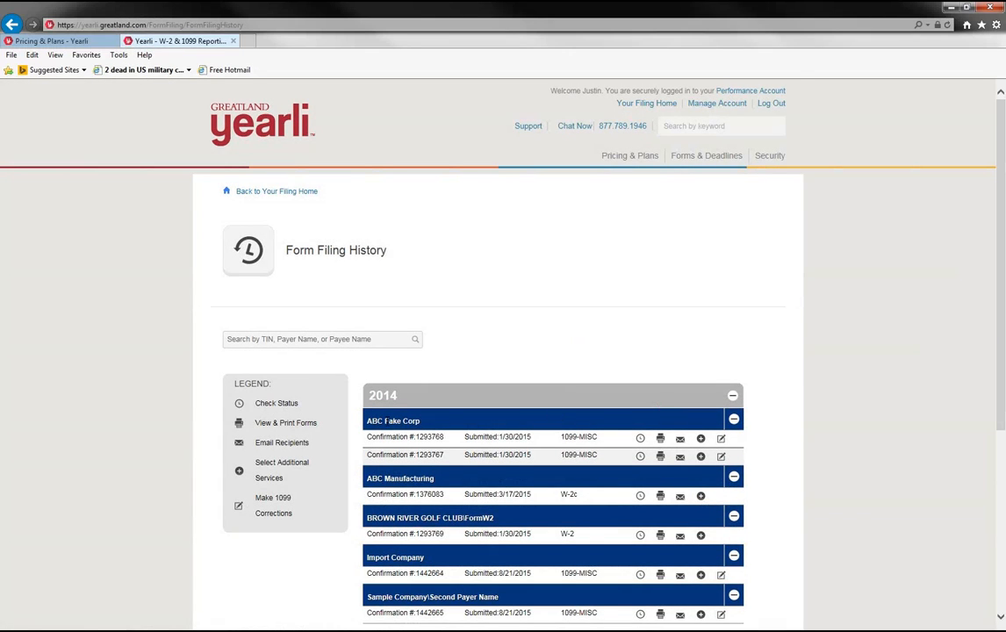
scroll(down, 3)
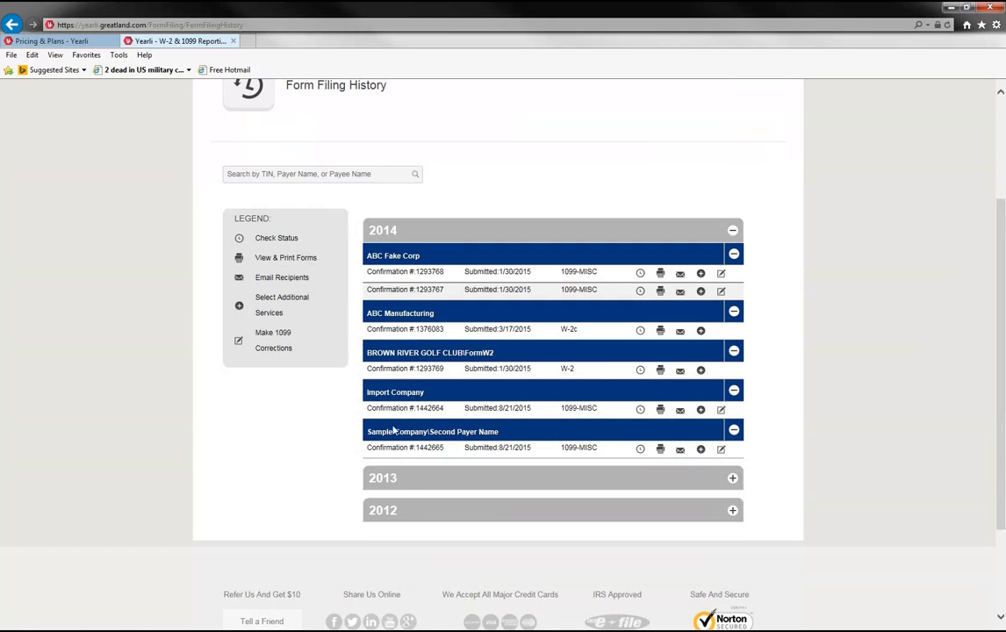
mouse_move(402, 260)
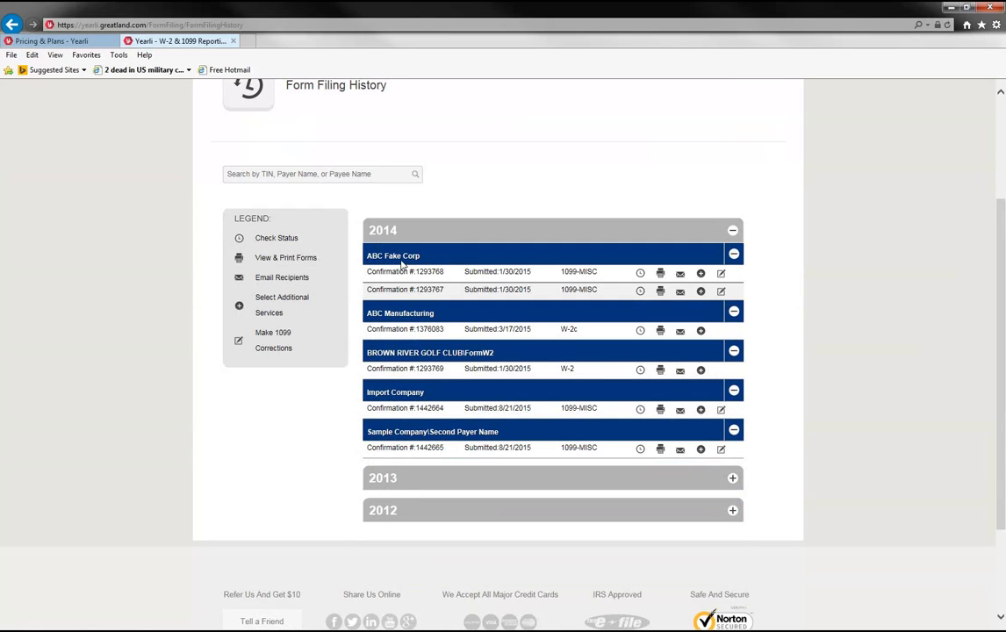
mouse_move(379, 429)
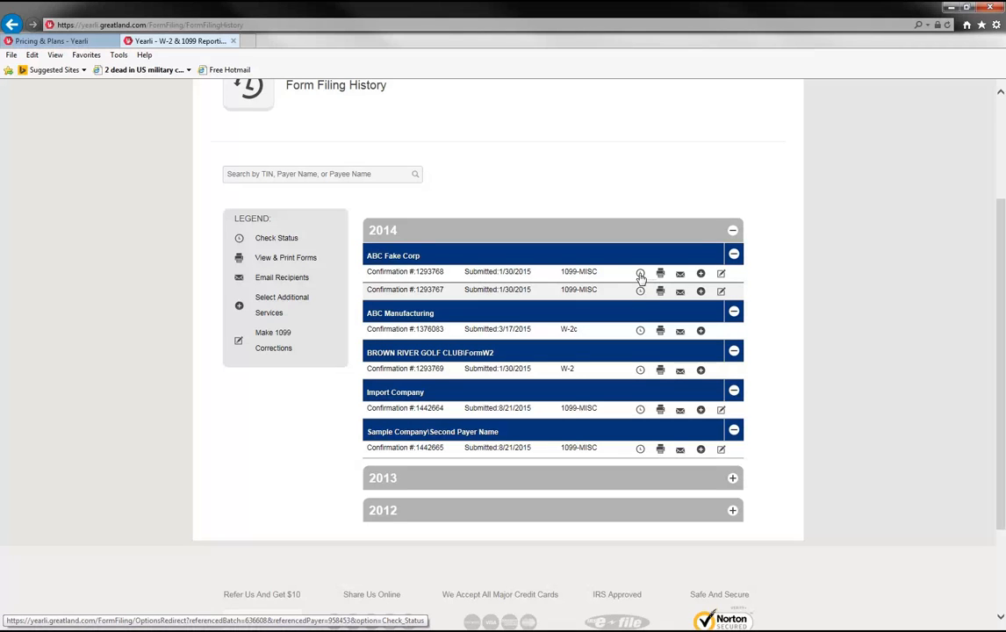
mouse_move(641, 288)
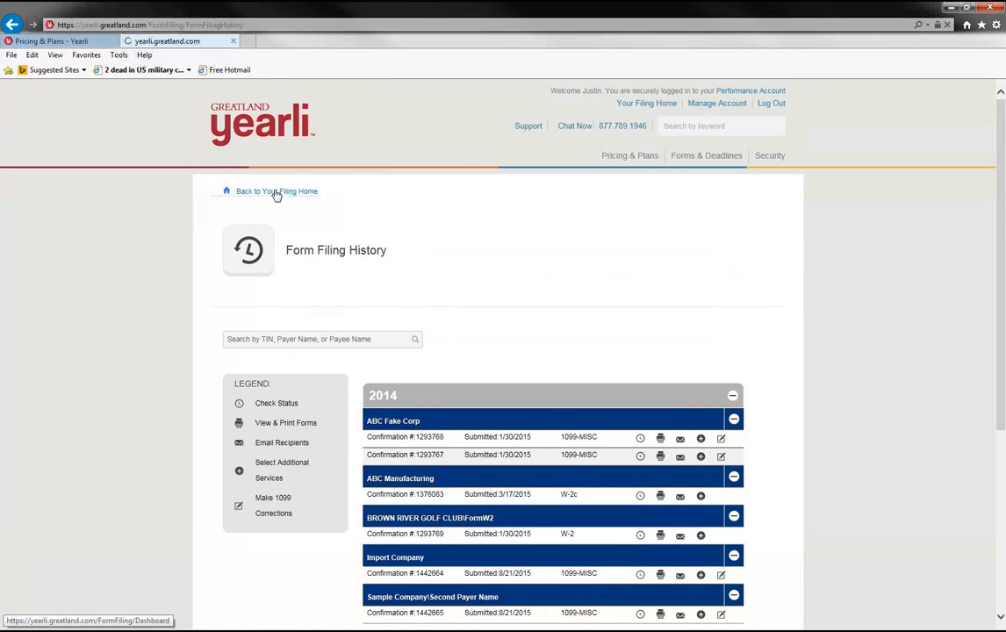
Return from Form Filing History to the Filing Home dashboard
click(276, 191)
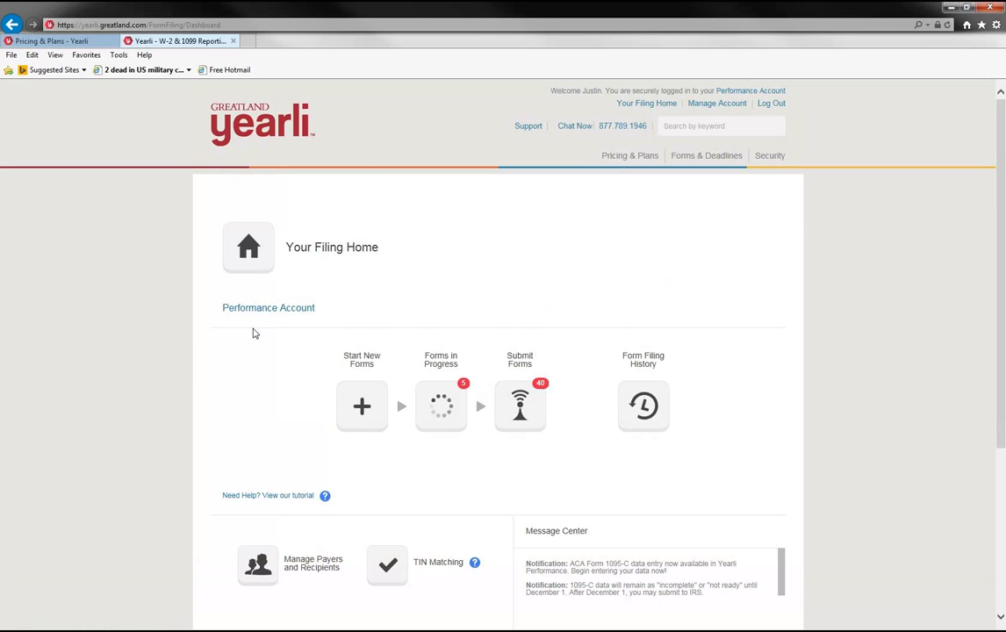
mouse_move(442, 260)
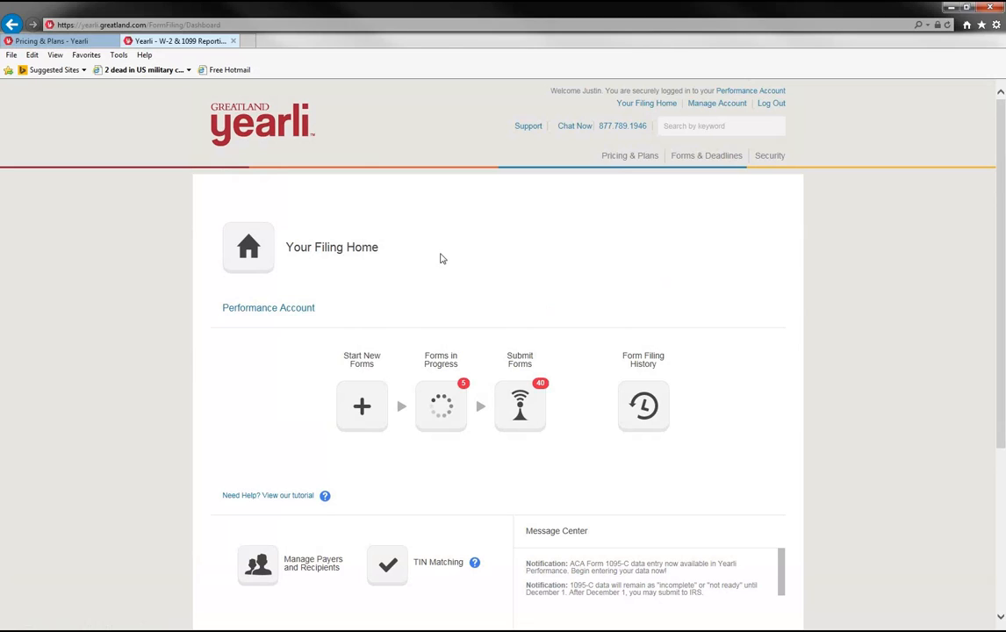
mouse_move(499, 179)
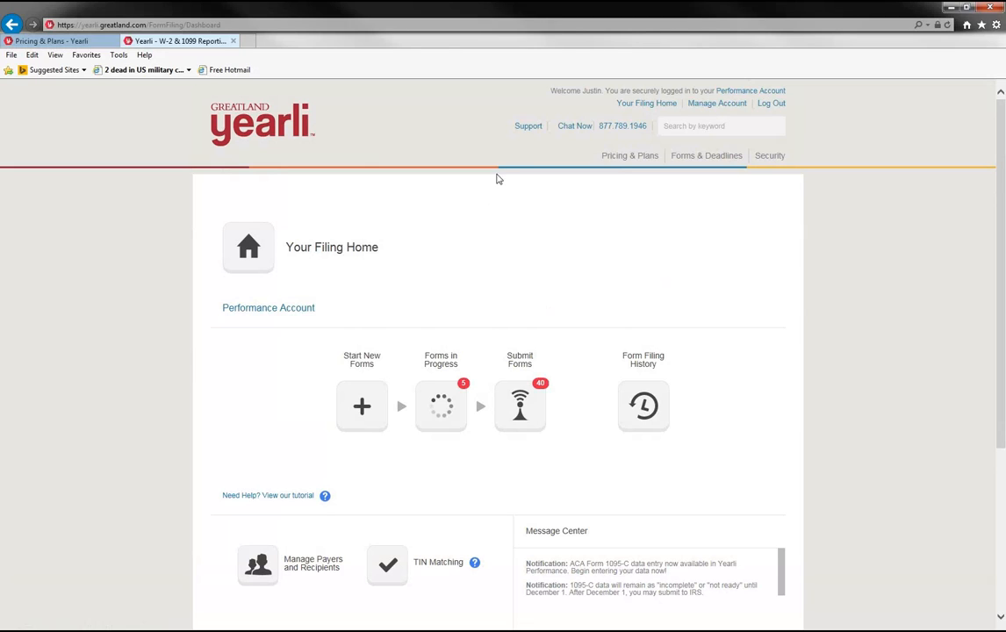
mouse_move(516, 144)
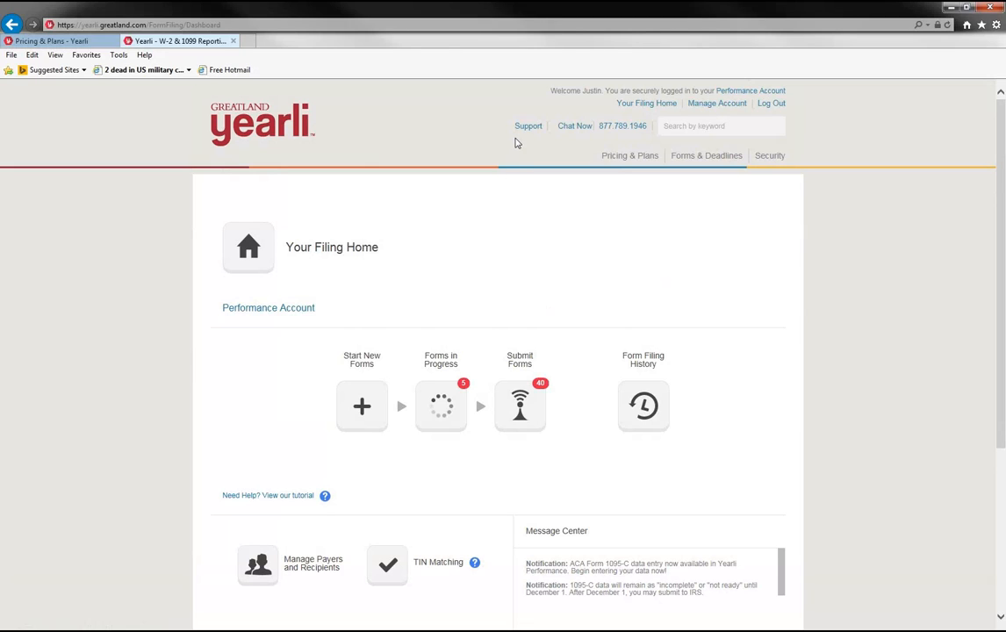